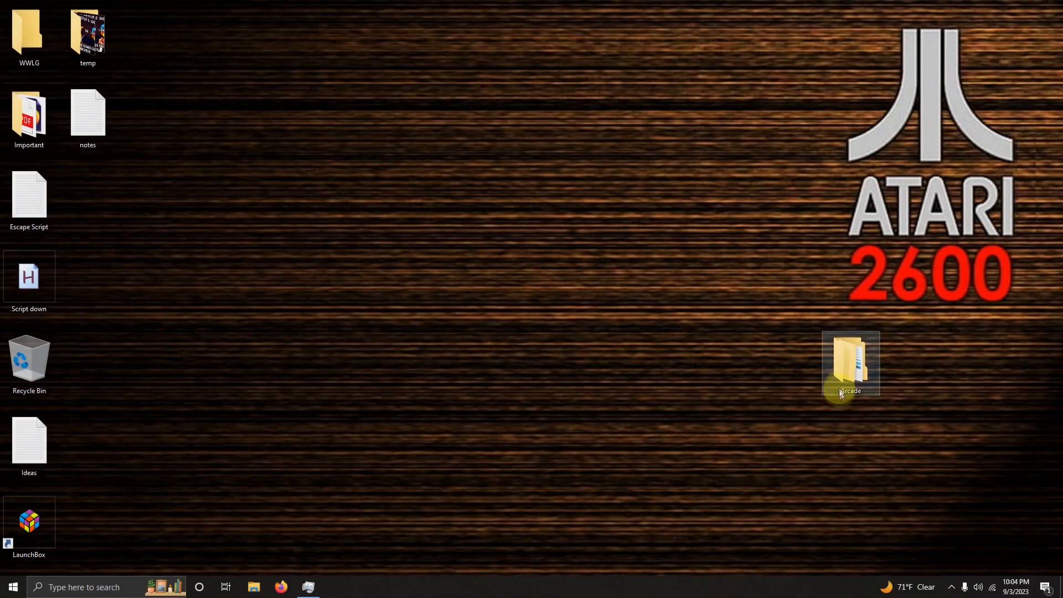
Open the desktop Arcade folder to show its Emulators, Launchbox and Roms subfolders
double_click(847, 363)
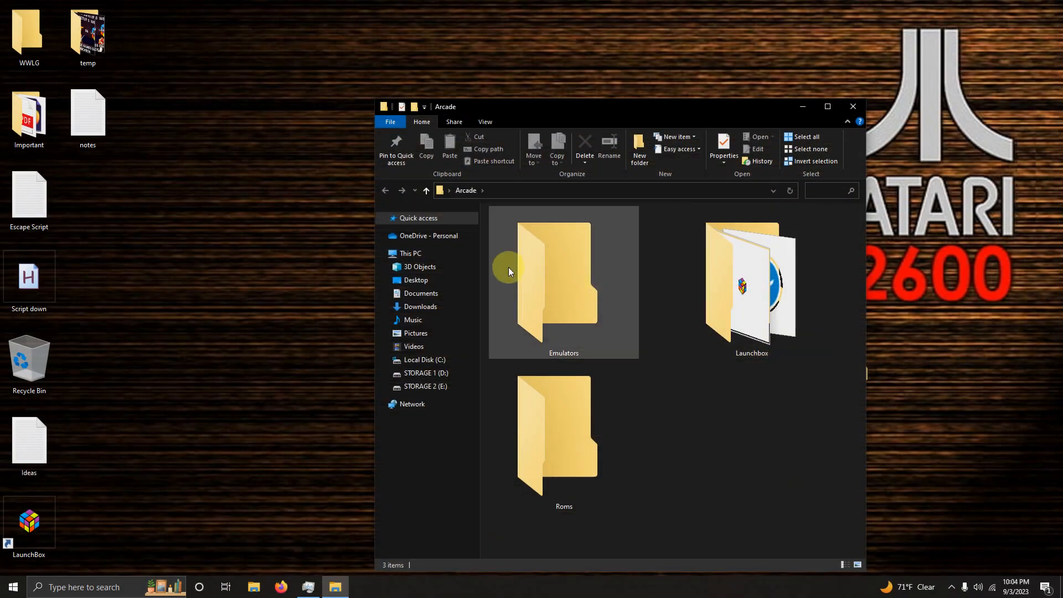
mouse_move(688, 294)
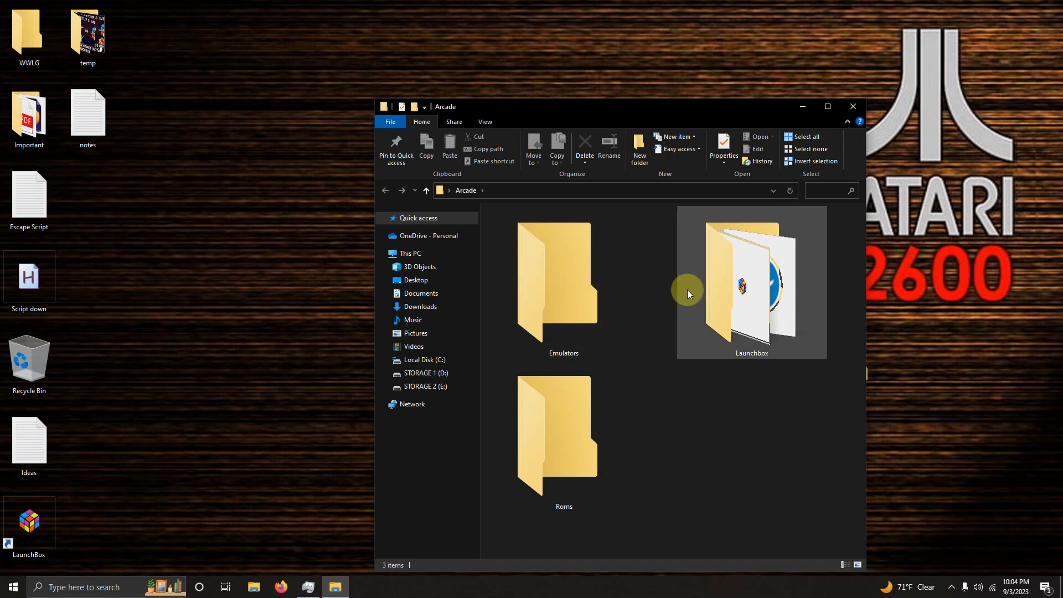
mouse_move(578, 427)
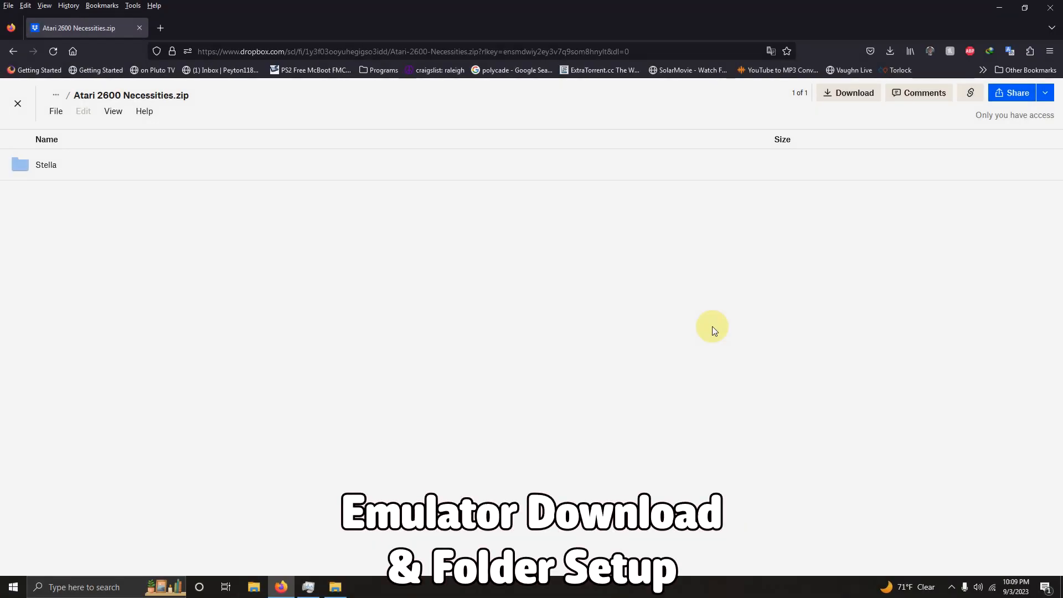
mouse_move(861, 93)
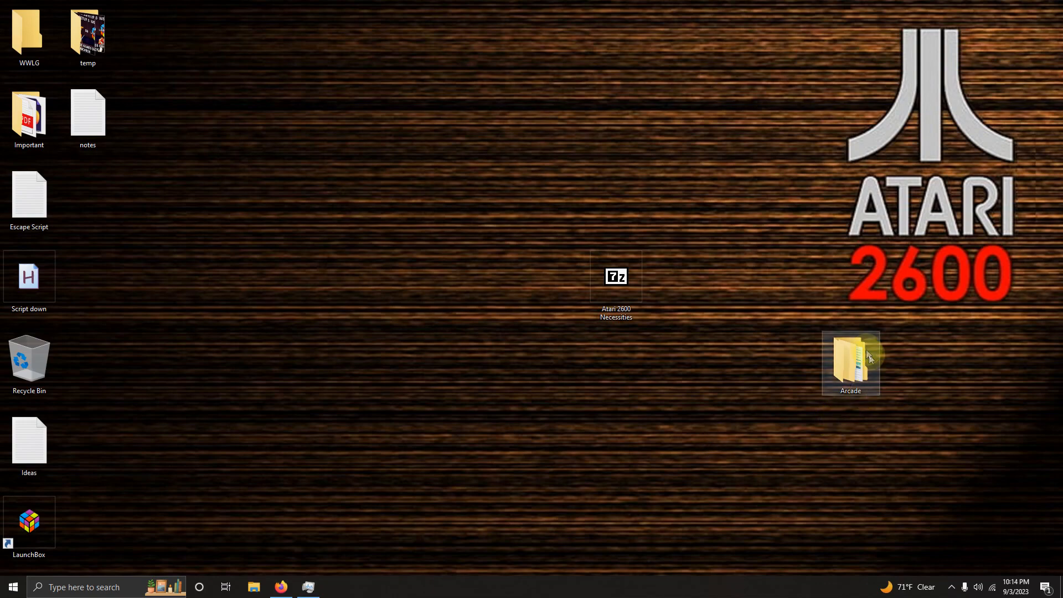
Extract the Atari 2600 Necessities archive into Emulators using 7-Zip Extract Here
double_click(850, 362)
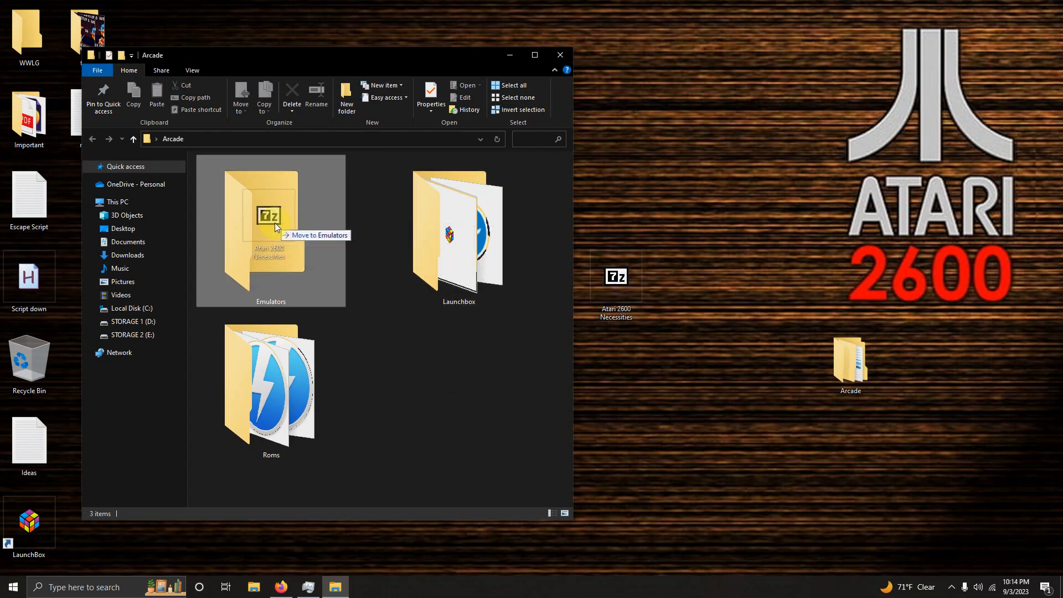
right_click(271, 224)
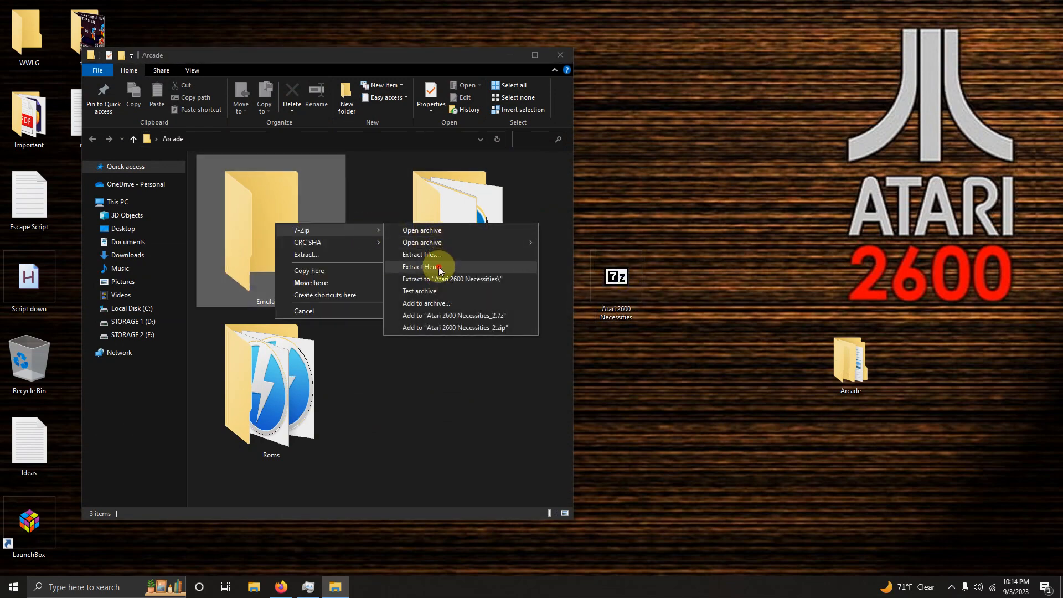
left_click(423, 266)
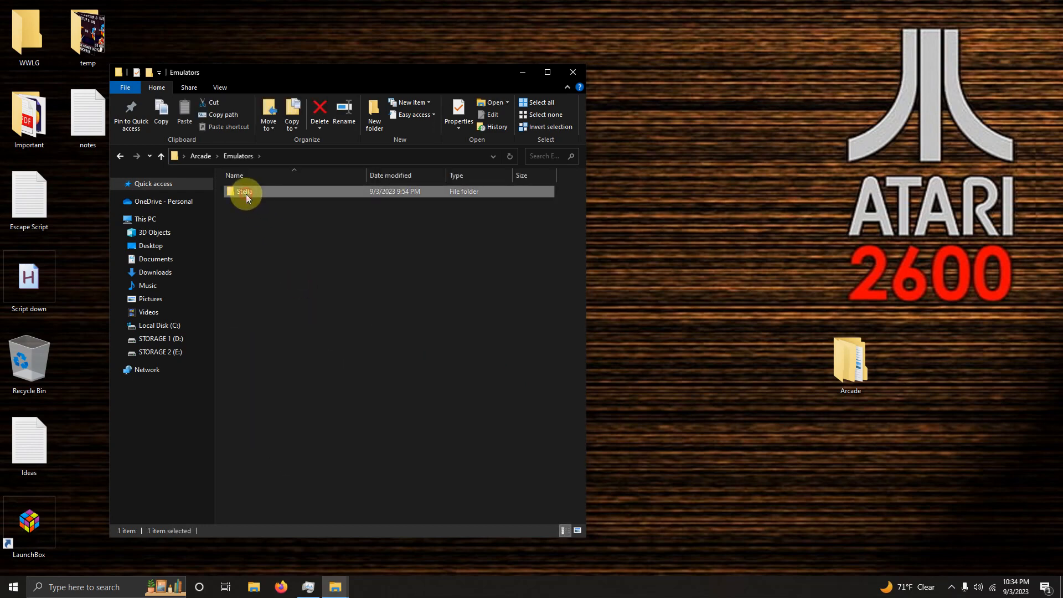
Launch Stella.exe from the Stella folder and bring up its Options dialog
double_click(243, 192)
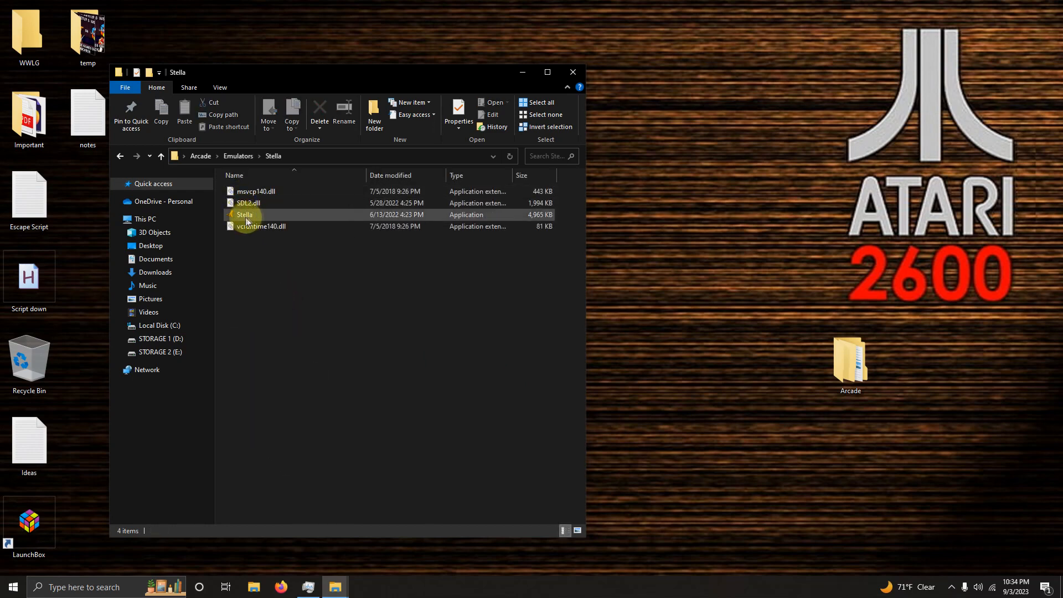
double_click(243, 215)
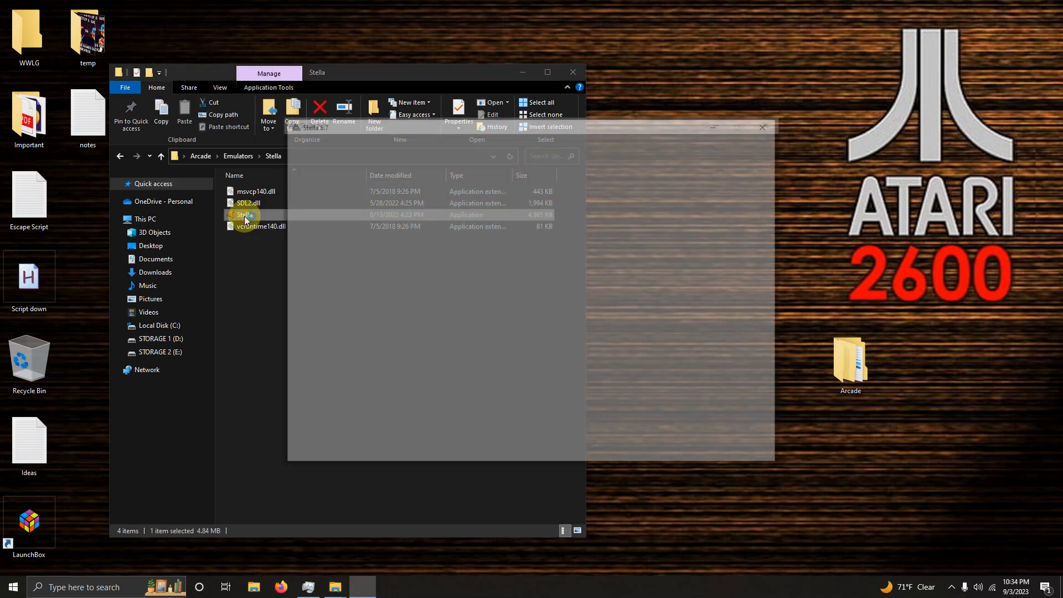
double_click(244, 214)
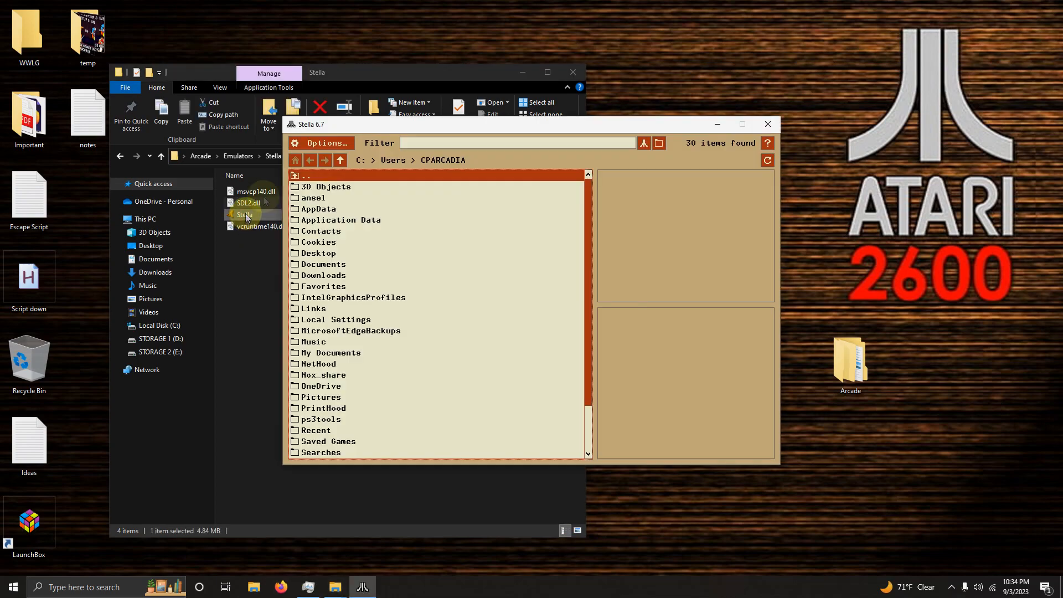
left_click(322, 143)
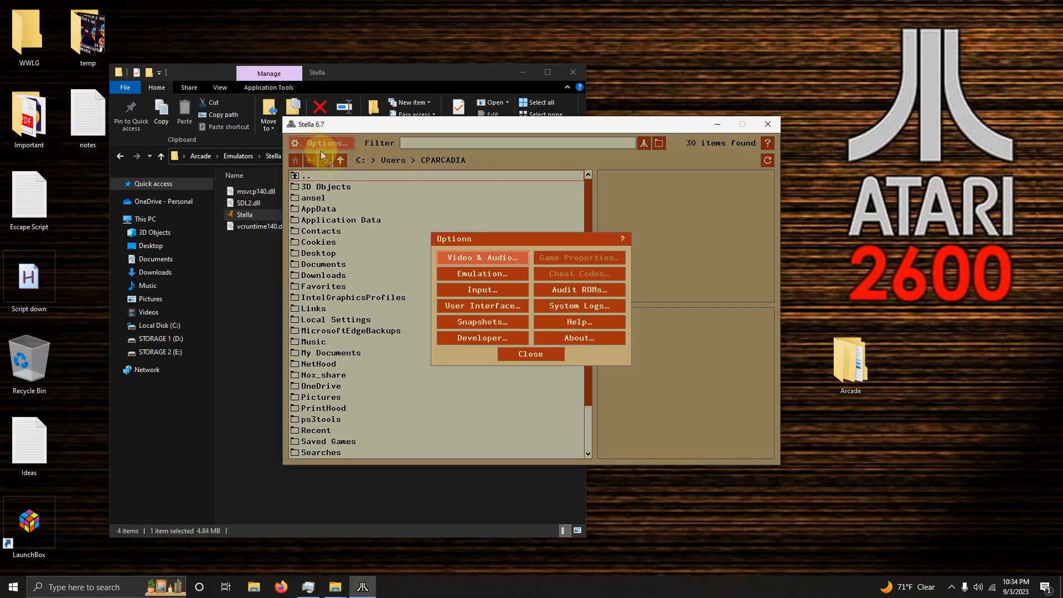
left_click(481, 290)
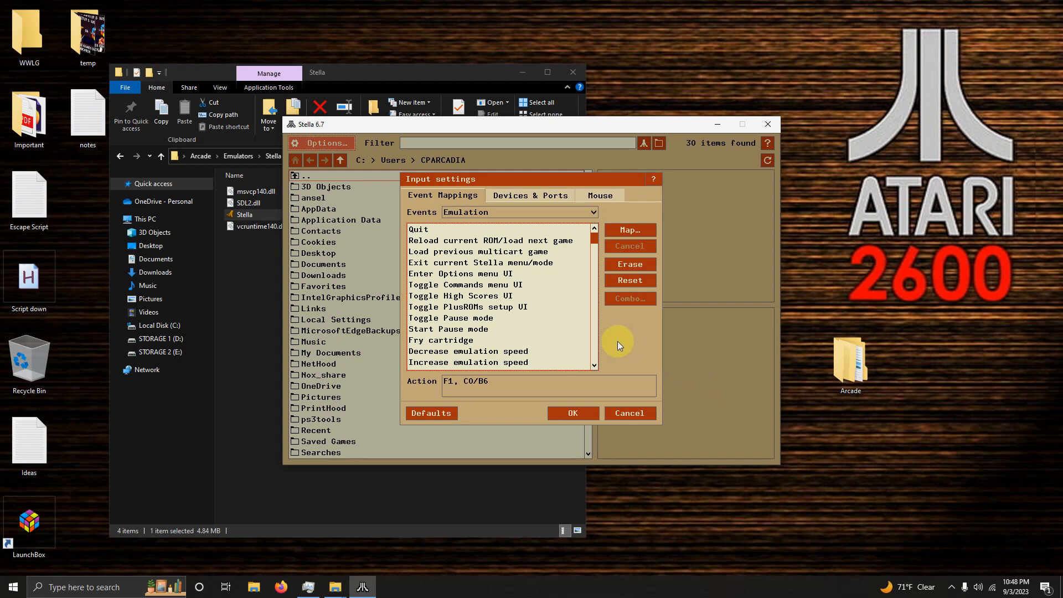
mouse_move(616, 342)
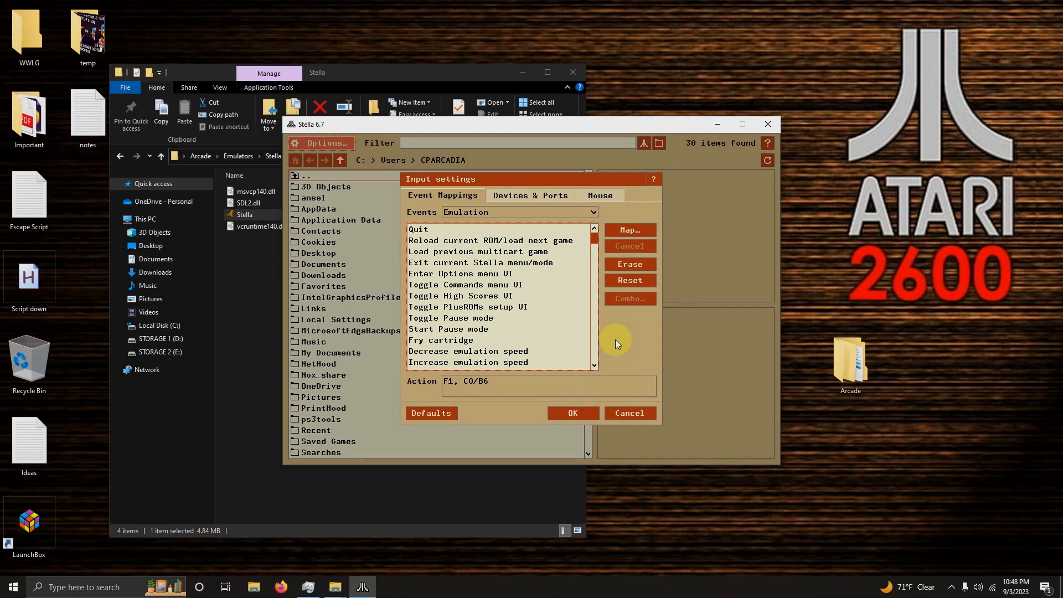
mouse_move(571, 341)
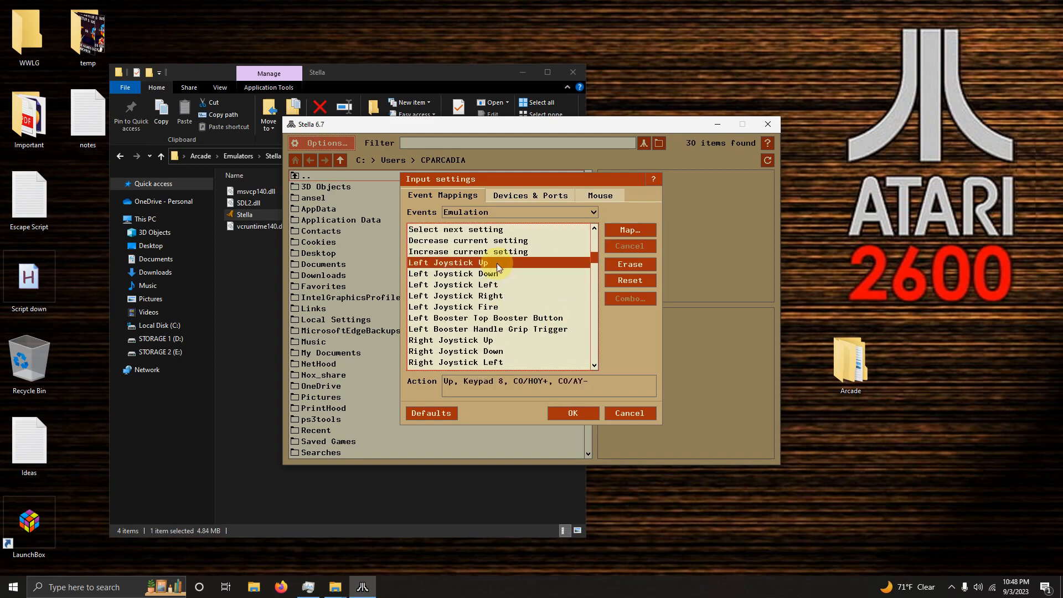
left_click(453, 273)
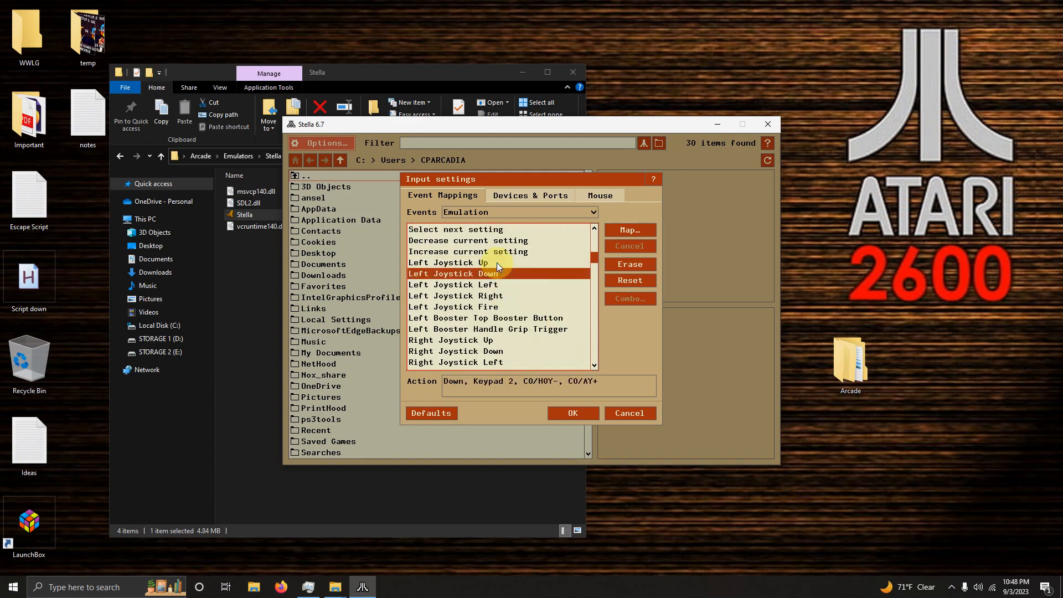
left_click(477, 296)
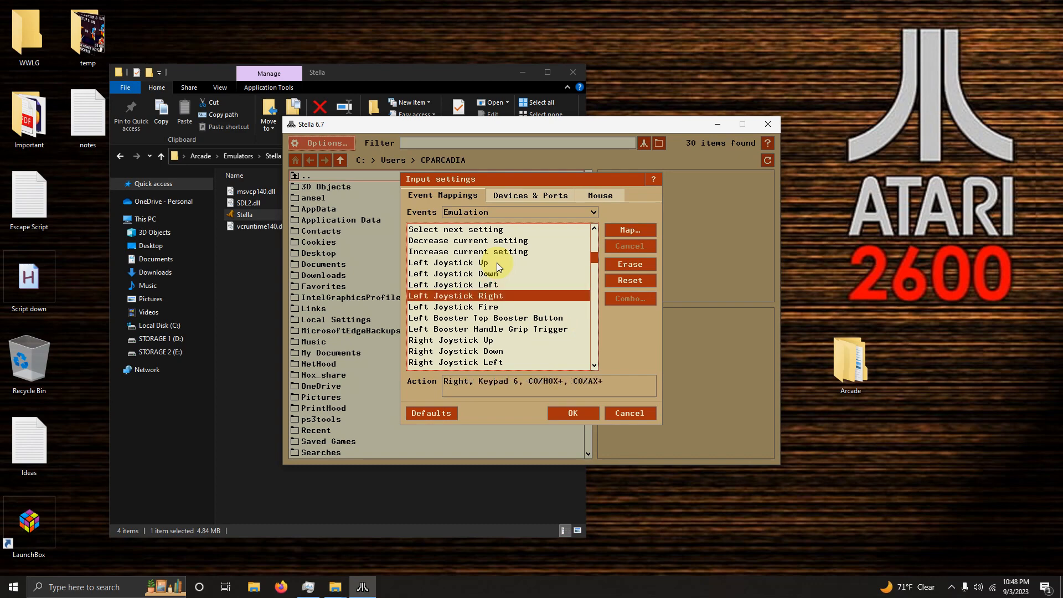
left_click(464, 307)
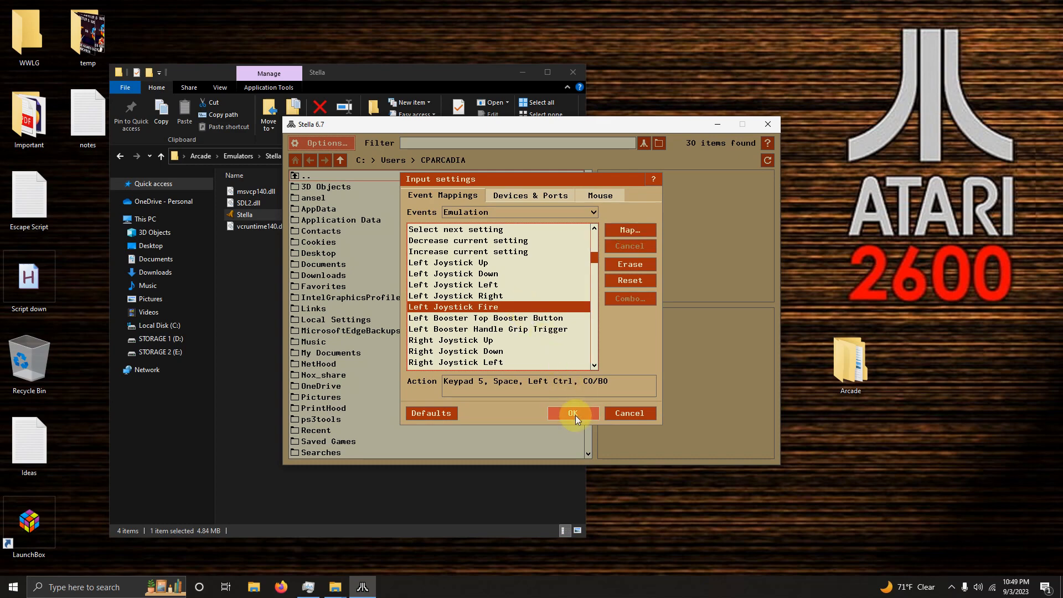
left_click(573, 413)
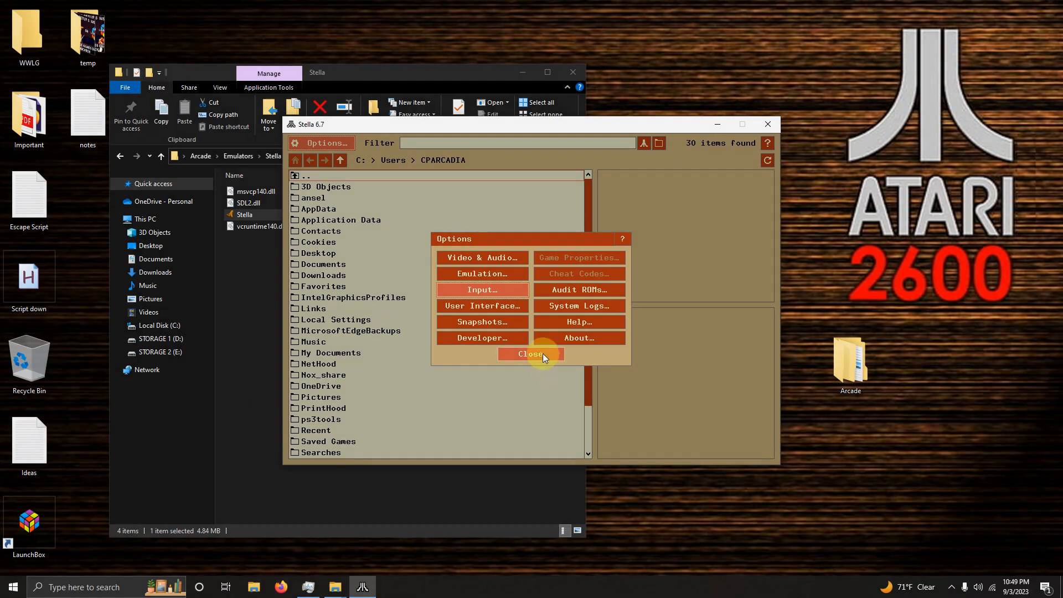
Close Stella's Options dialog, the emulator window, and the Stella folder window
left_click(531, 353)
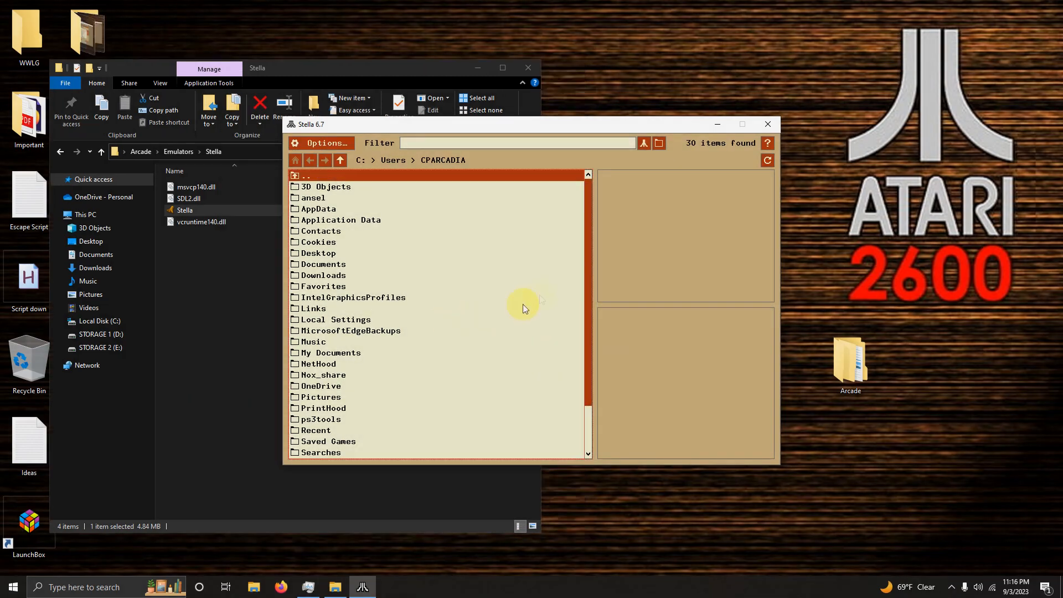
mouse_move(767, 124)
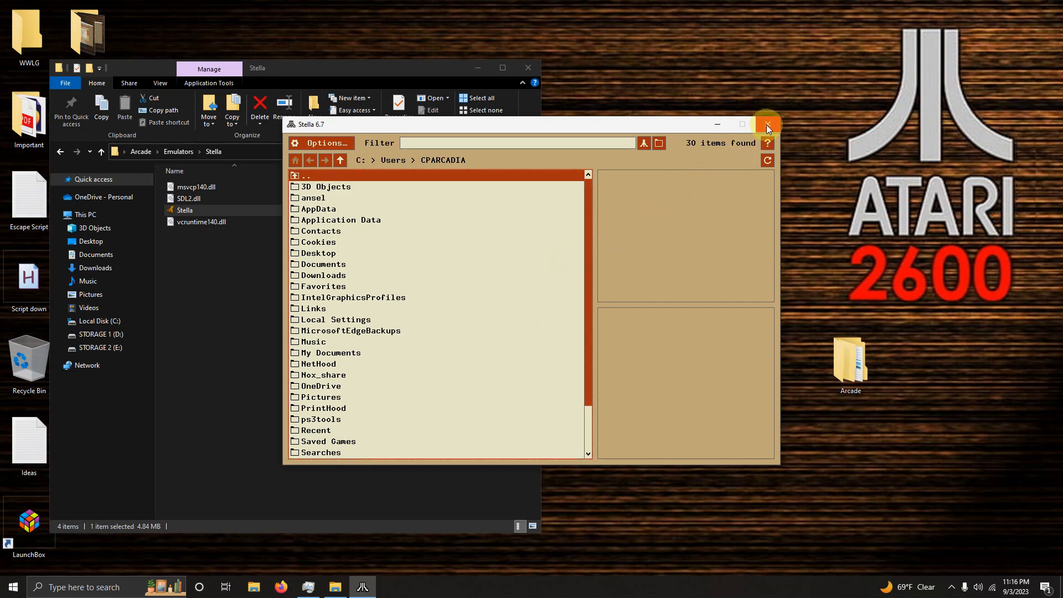
left_click(766, 125)
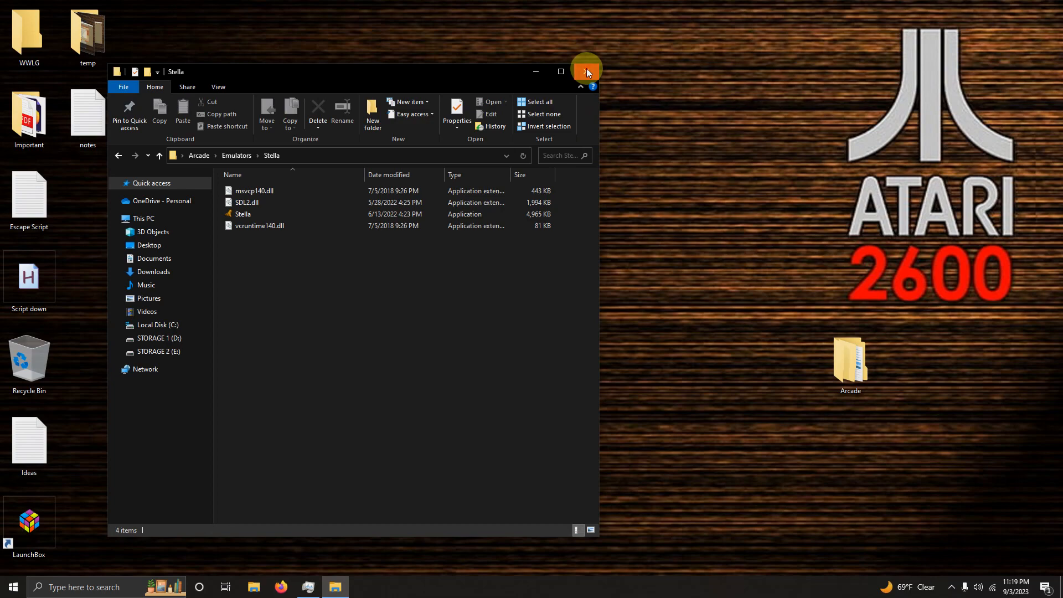
left_click(584, 71)
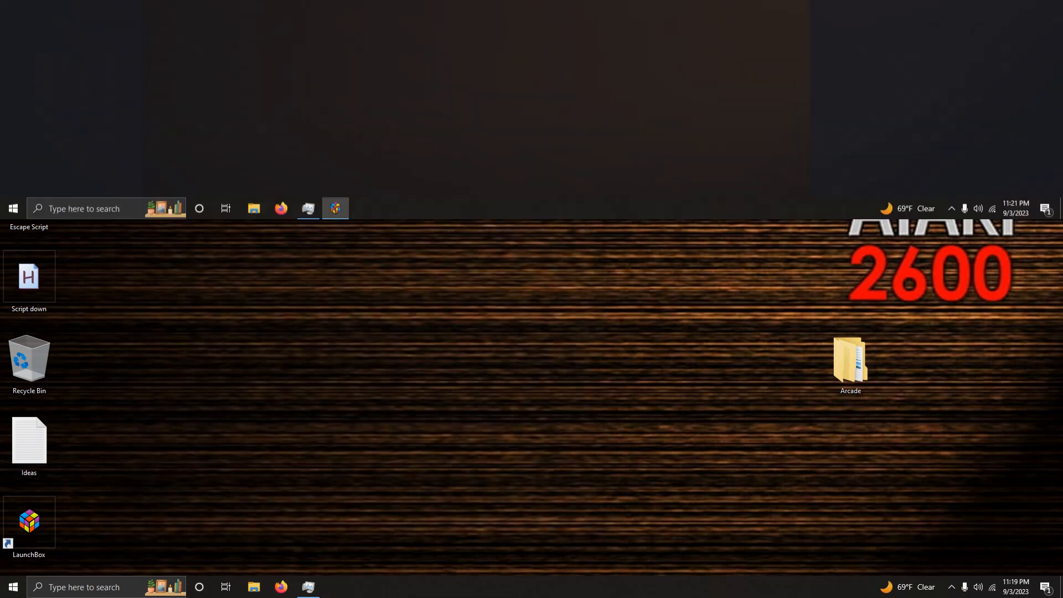
Show LaunchBox's Tools > Manage > Emulators window with no emulators listed
left_click(335, 208)
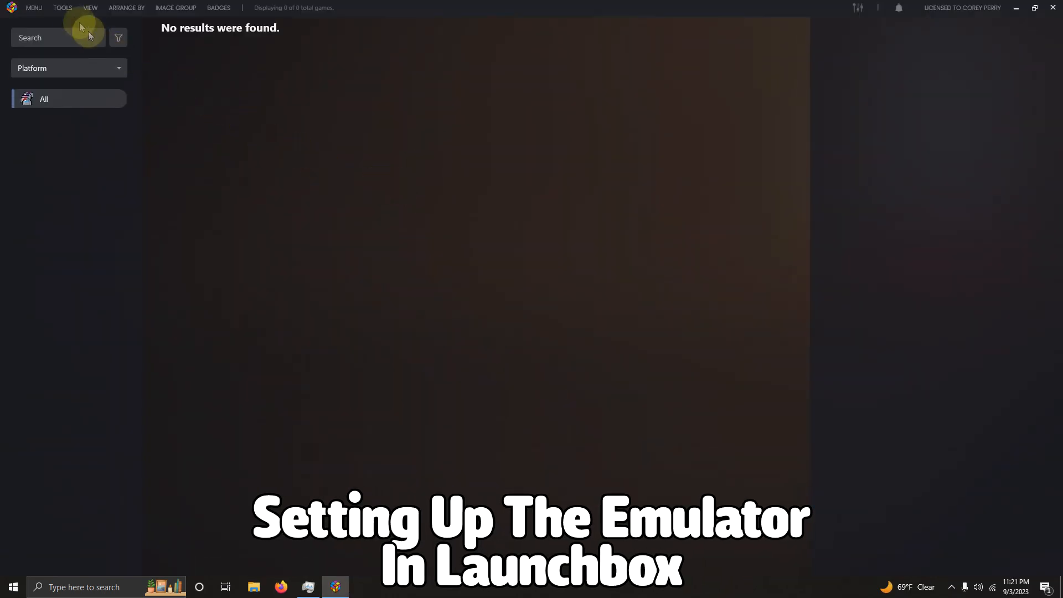
left_click(63, 7)
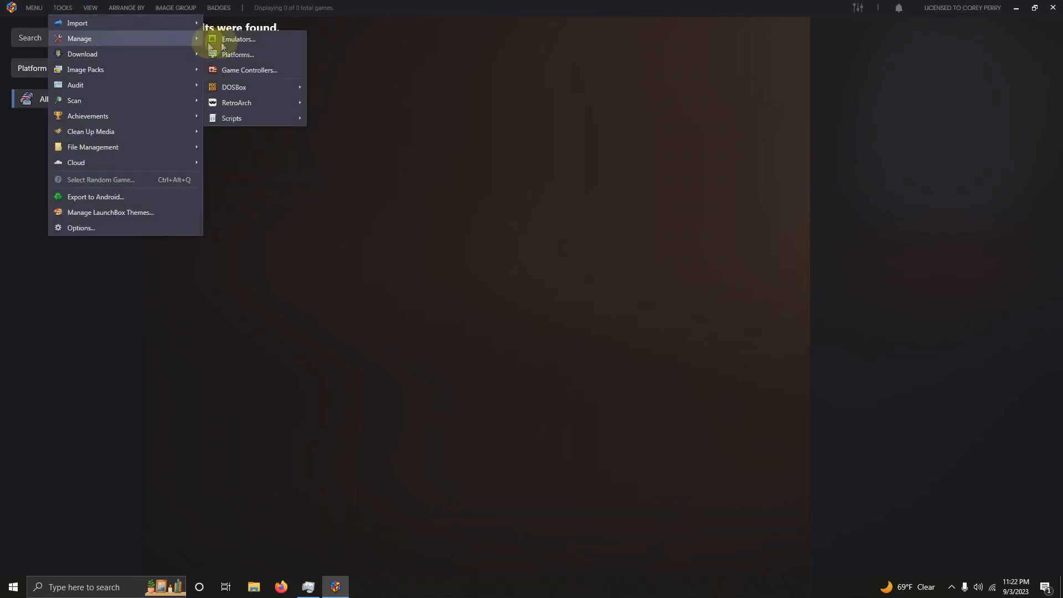
left_click(238, 39)
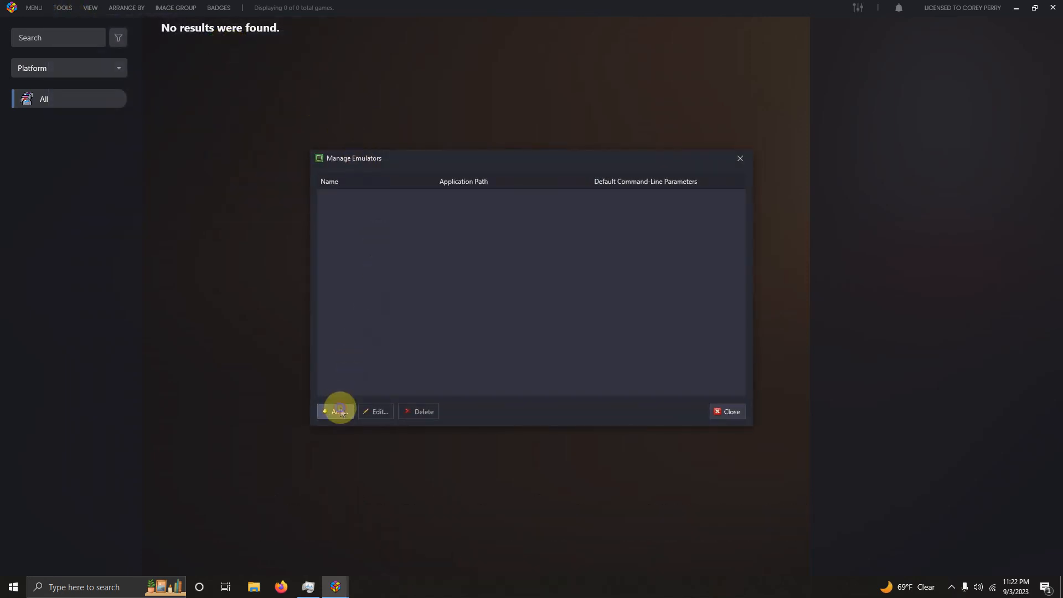
Add a new emulator named Stella pointing to ..\Emulators\Stella\Stella.exe
left_click(336, 412)
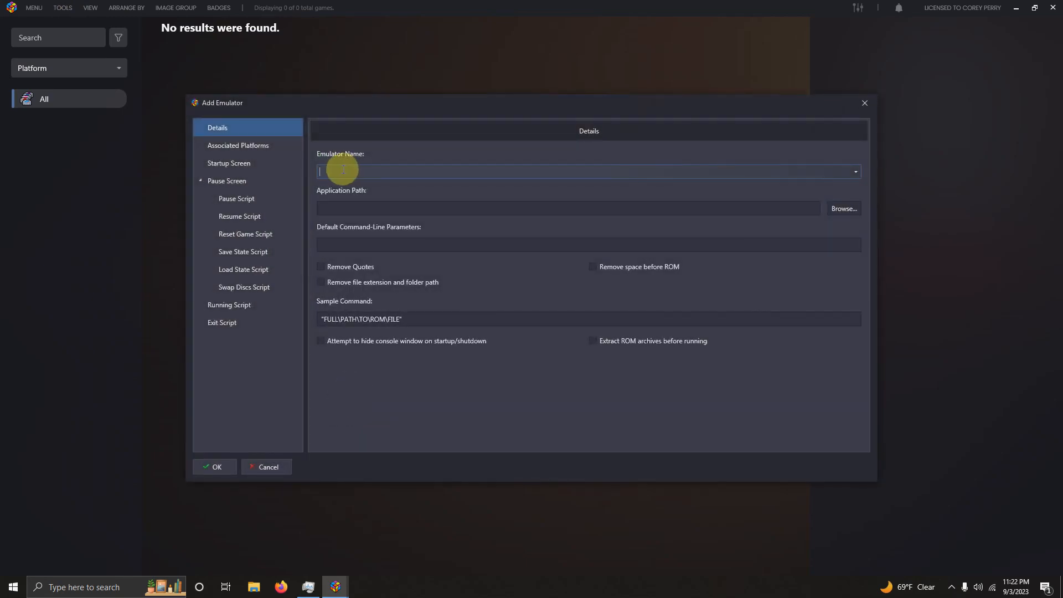
type("Stella")
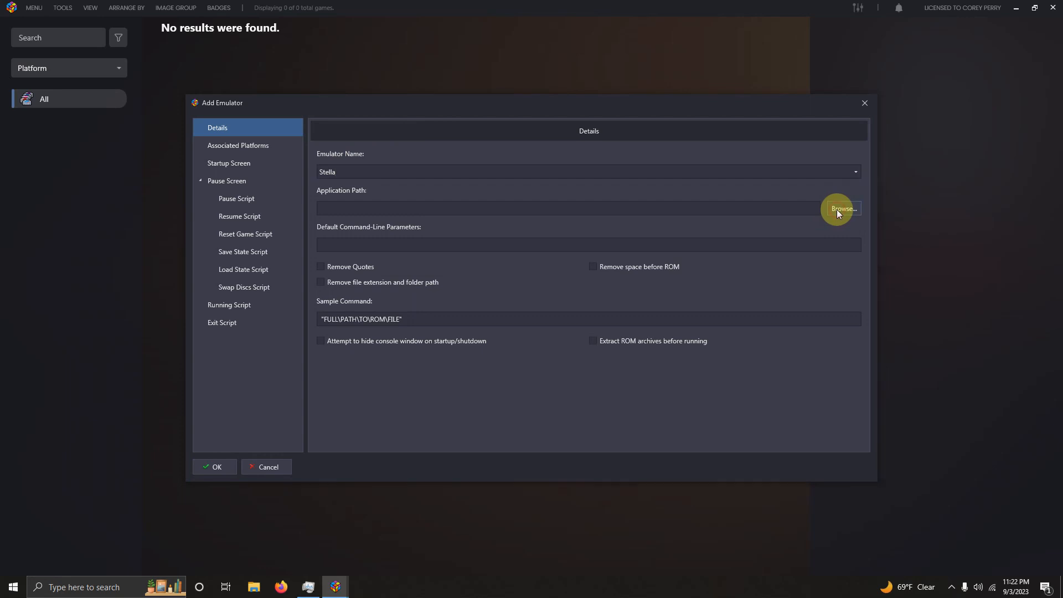
left_click(845, 209)
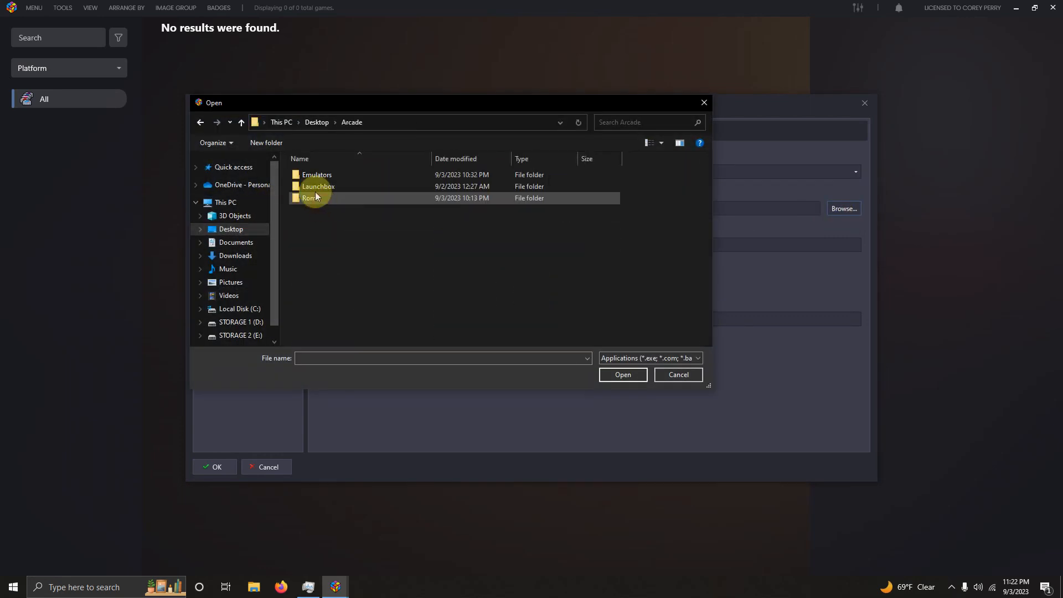
double_click(316, 174)
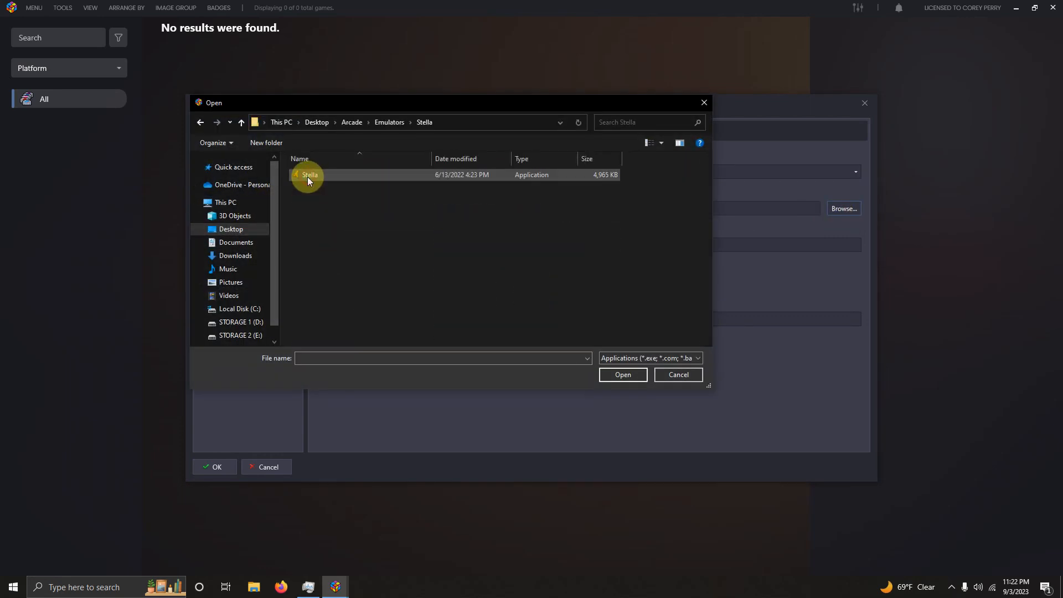
mouse_move(313, 180)
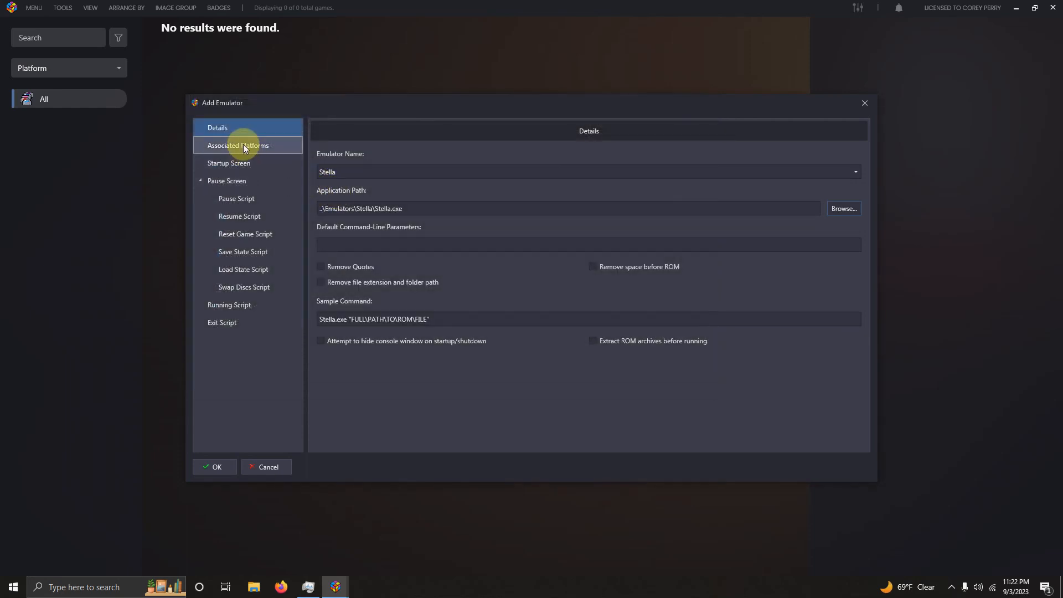
Associate Stella with the Atari 2600 platform and tick Default Emulator
left_click(238, 145)
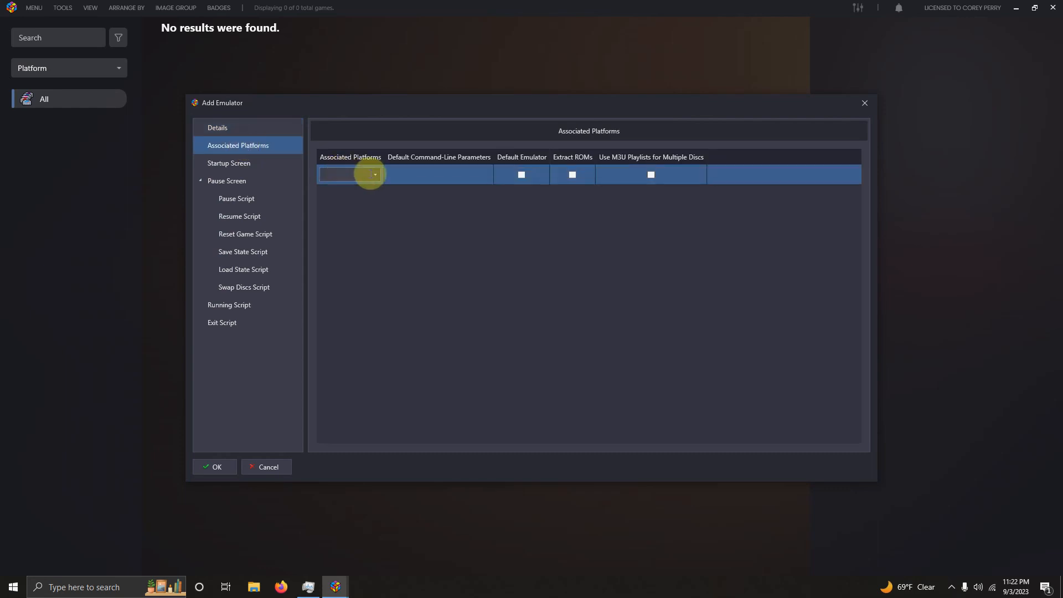
left_click(374, 174)
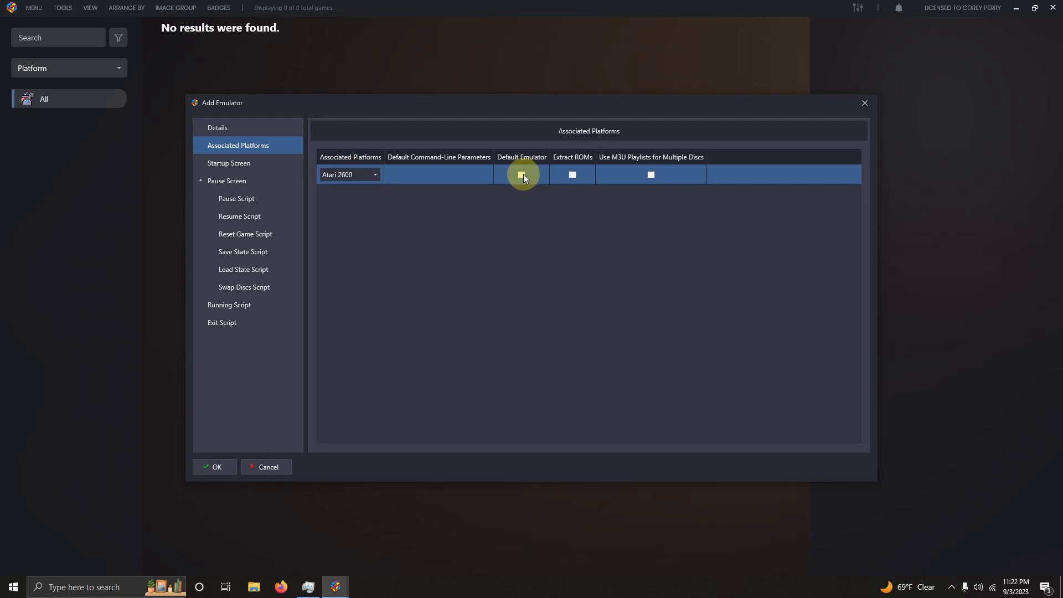
left_click(522, 174)
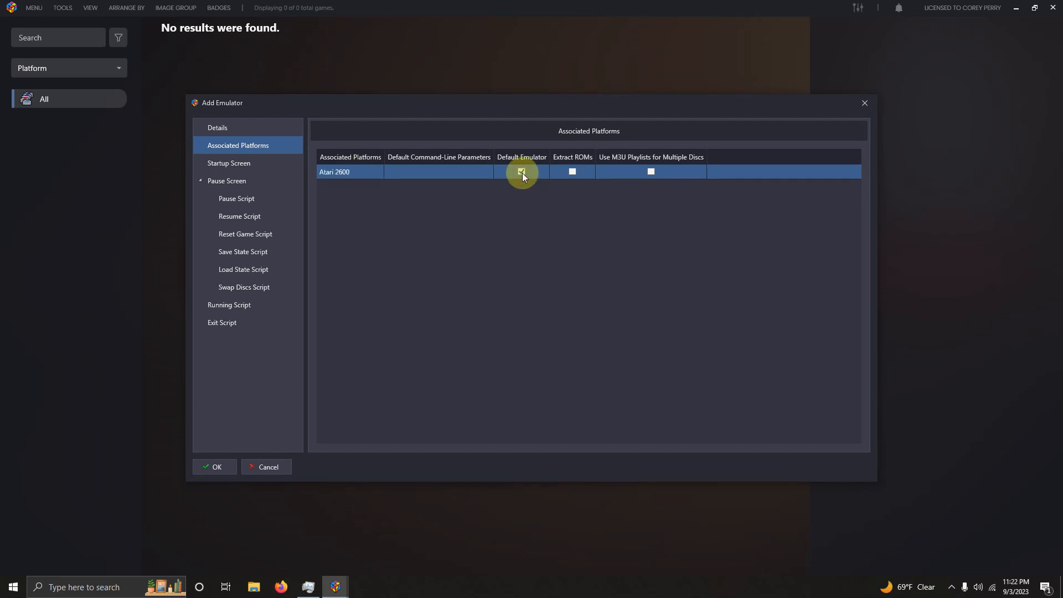
left_click(522, 172)
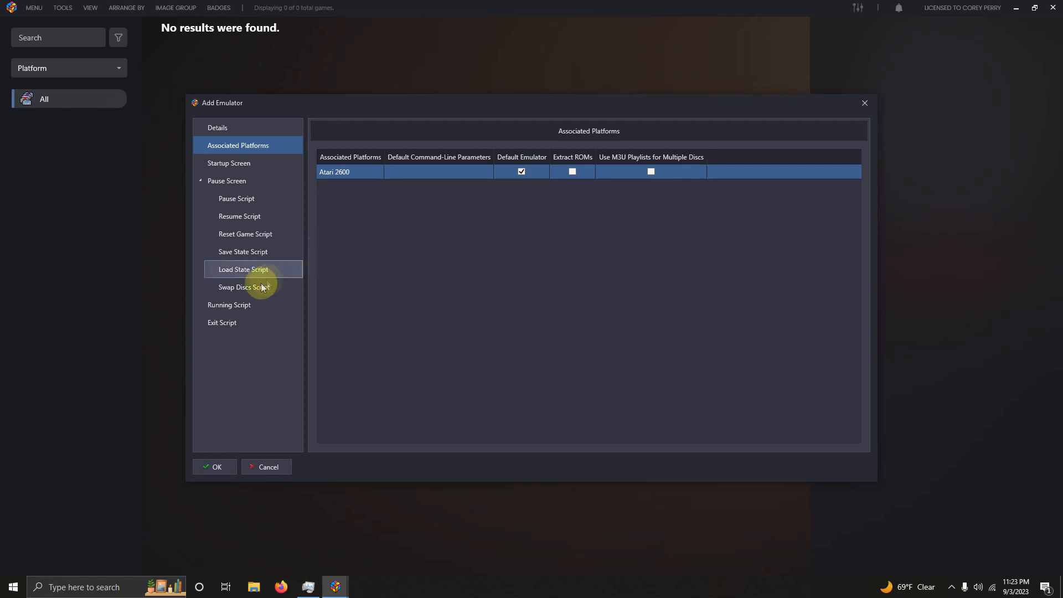
Paste an AutoHotkey running script for Stella, save the emulator, and close Manage Emulators
left_click(229, 305)
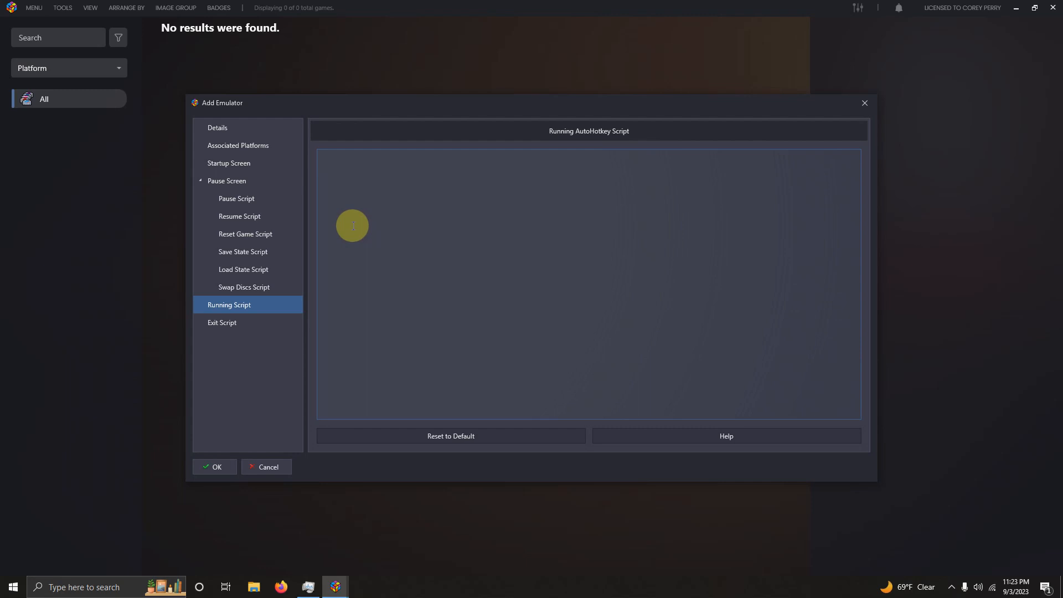
right_click(380, 231)
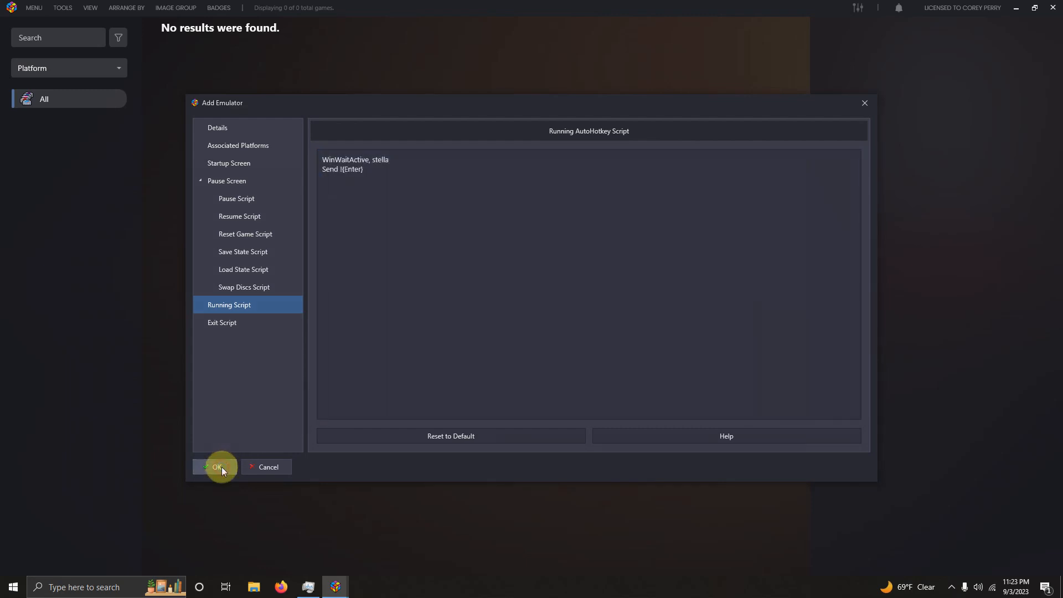
left_click(216, 467)
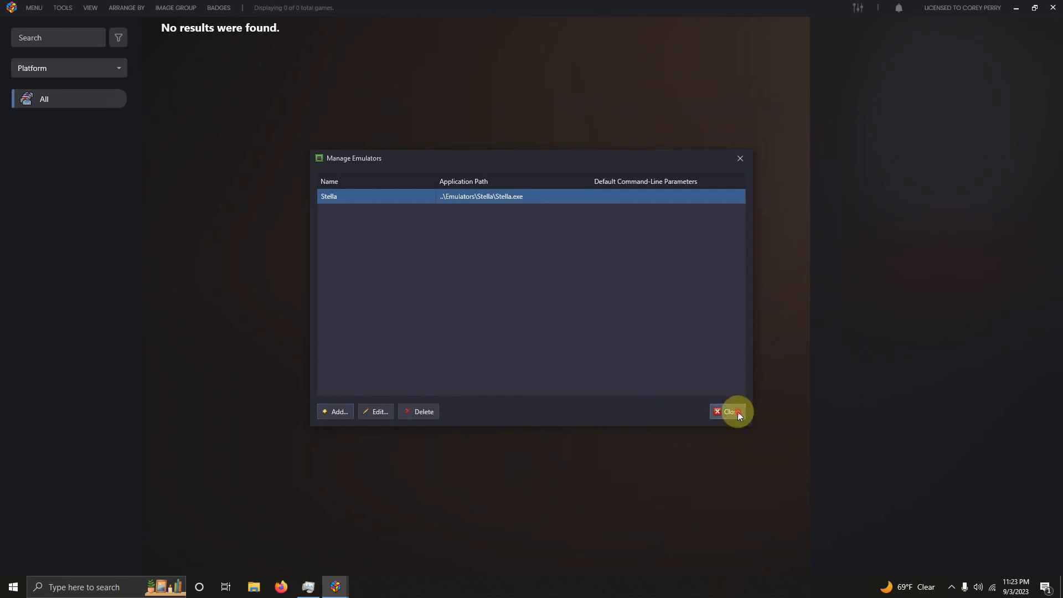
left_click(731, 412)
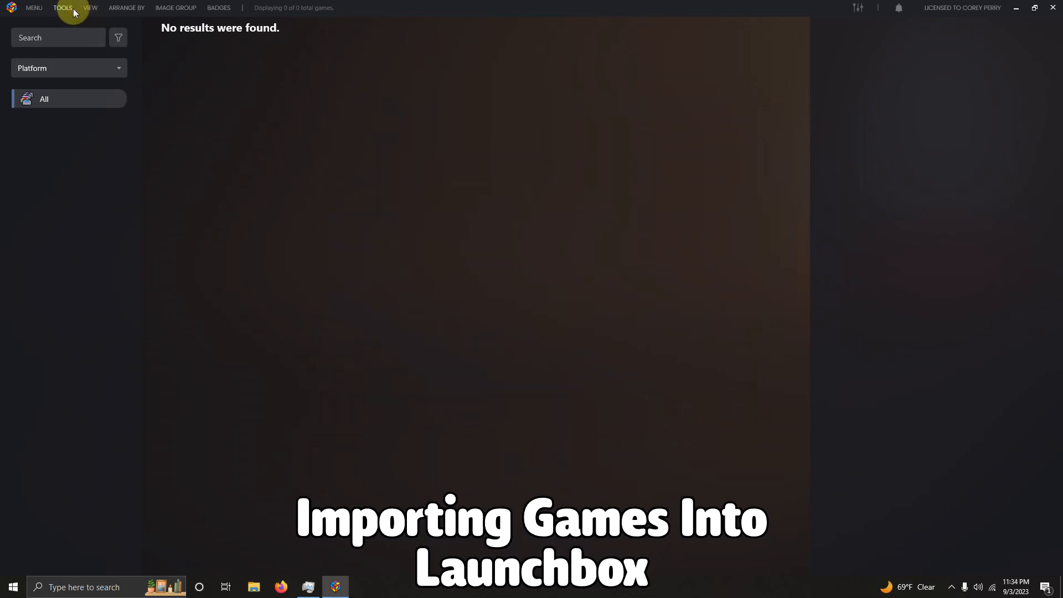
Start a ROM import and add Pac-Man, Pitfall! and Riveraid from Roms\Atari 2600
left_click(63, 7)
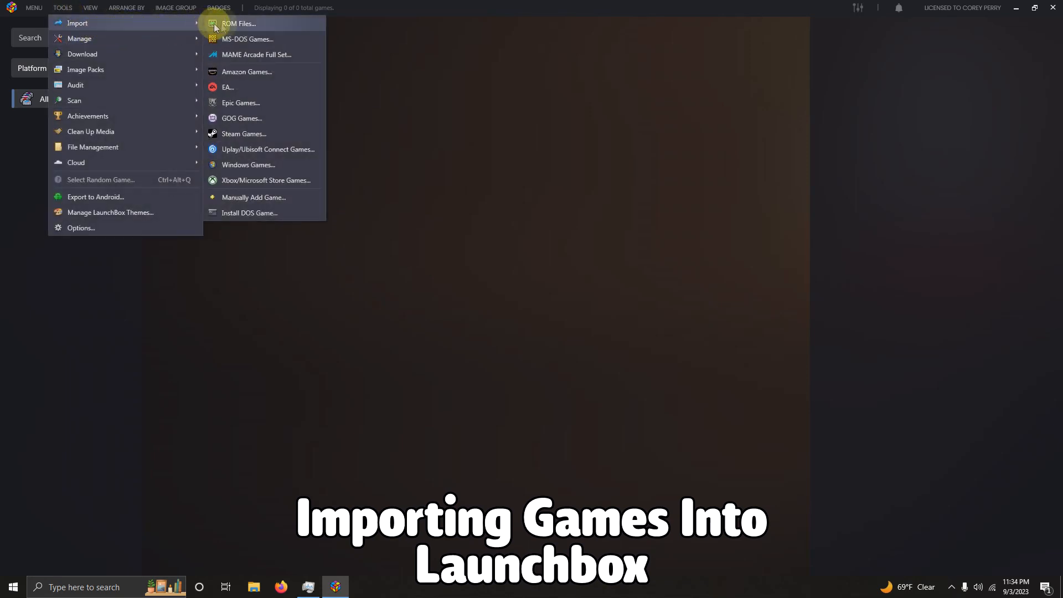
left_click(239, 23)
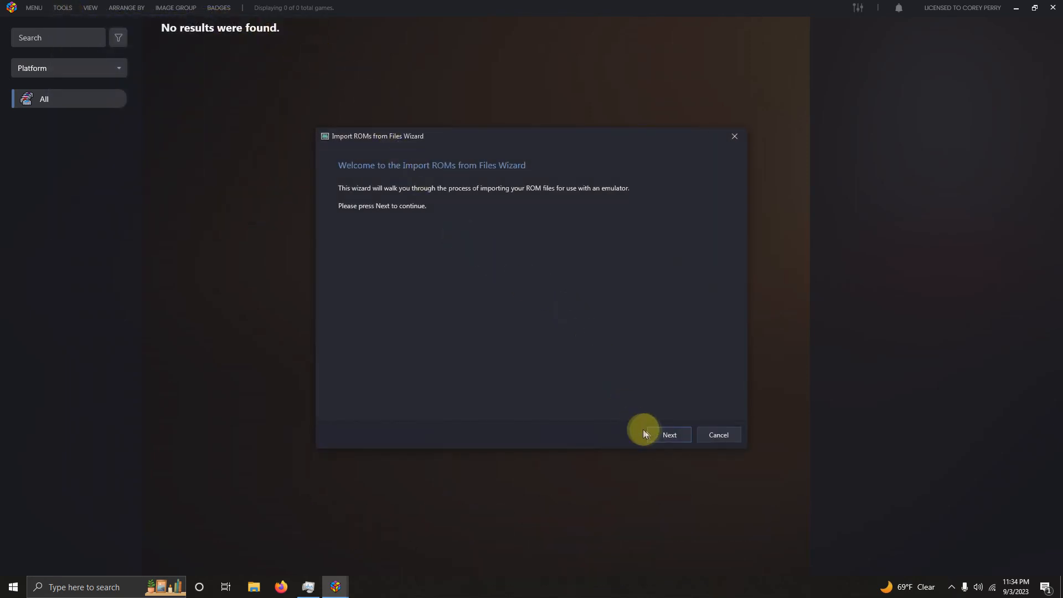
left_click(669, 434)
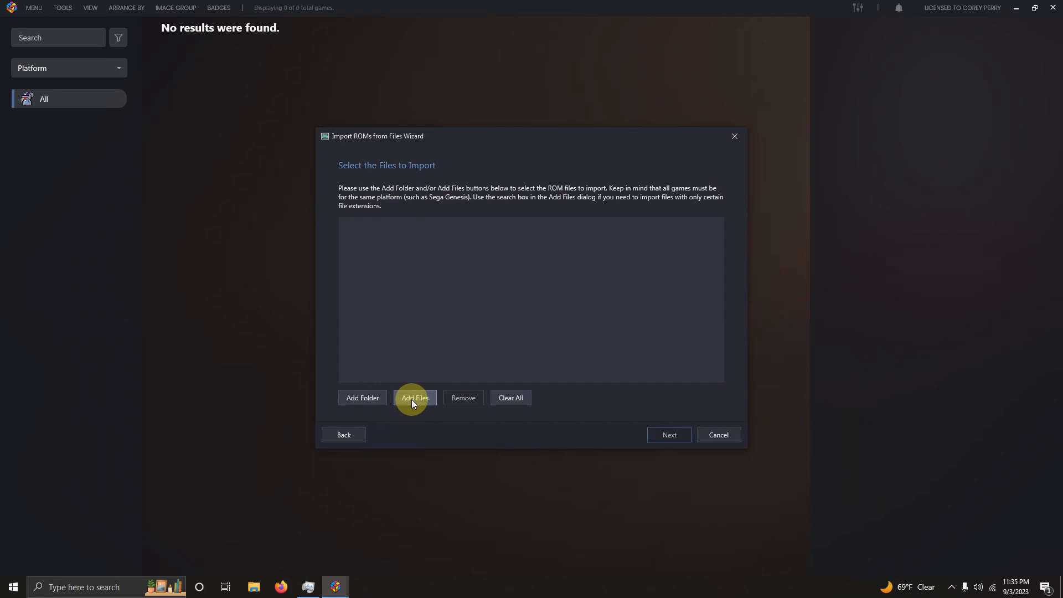
left_click(415, 397)
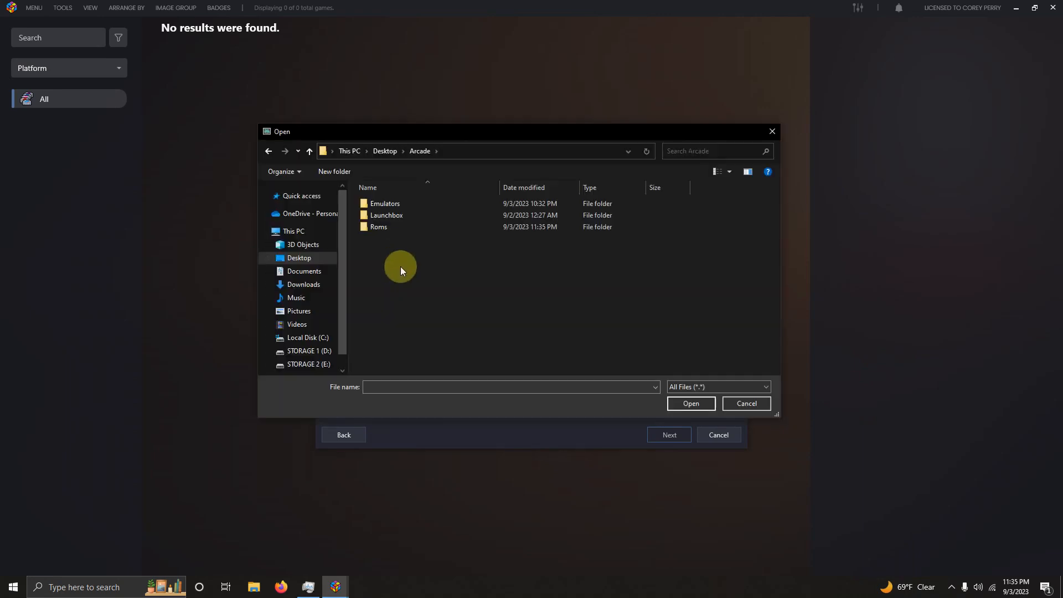
mouse_move(407, 275)
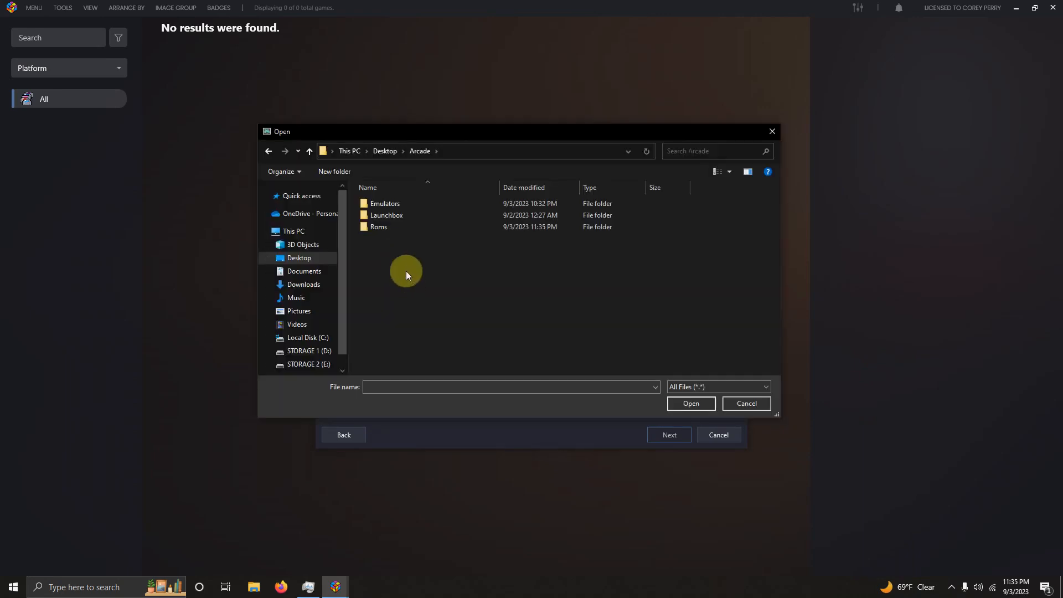
double_click(379, 226)
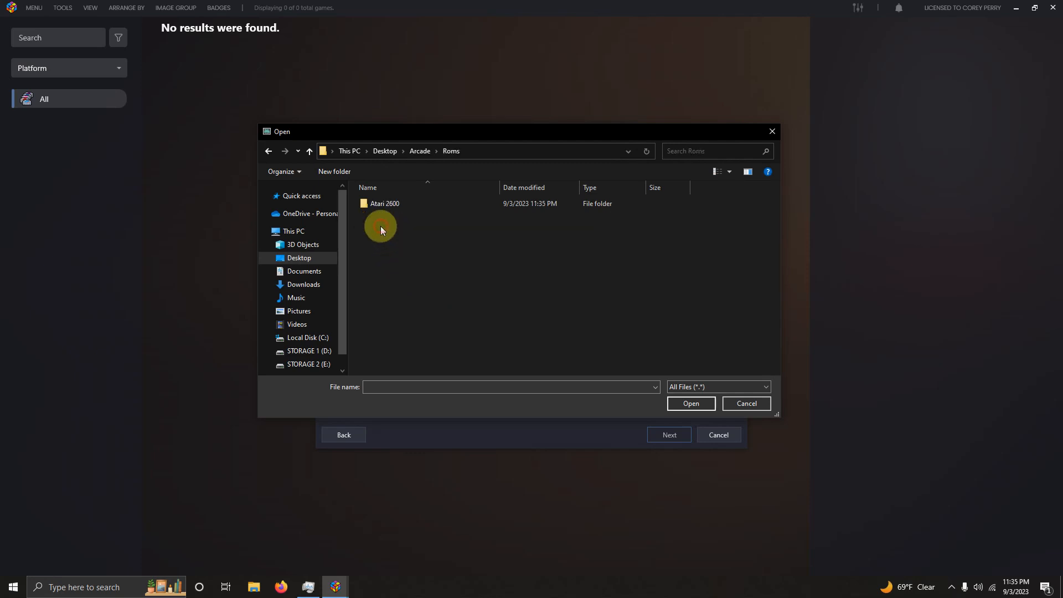
double_click(384, 203)
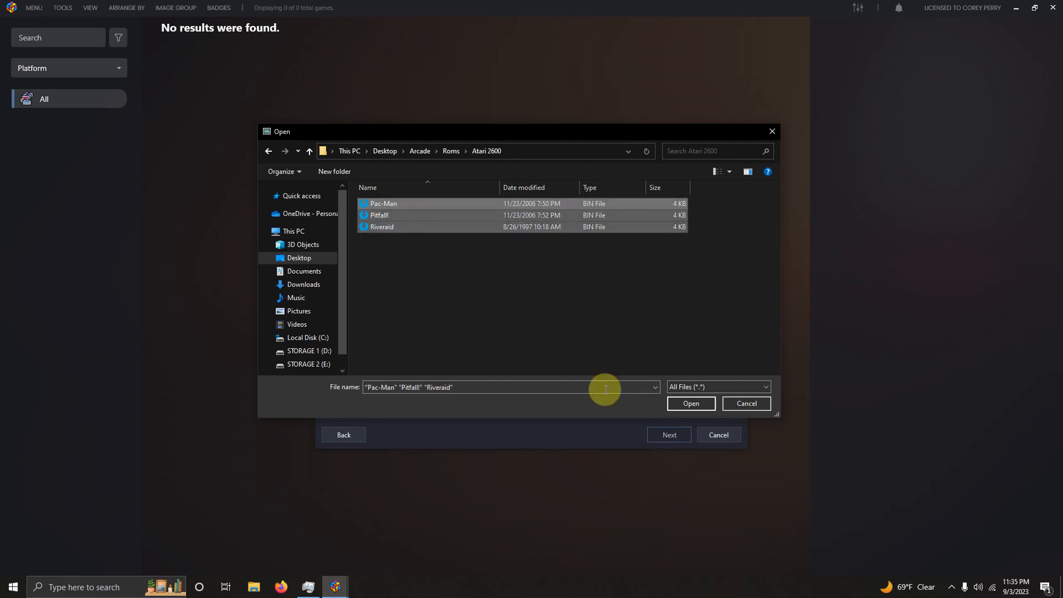
left_click(691, 404)
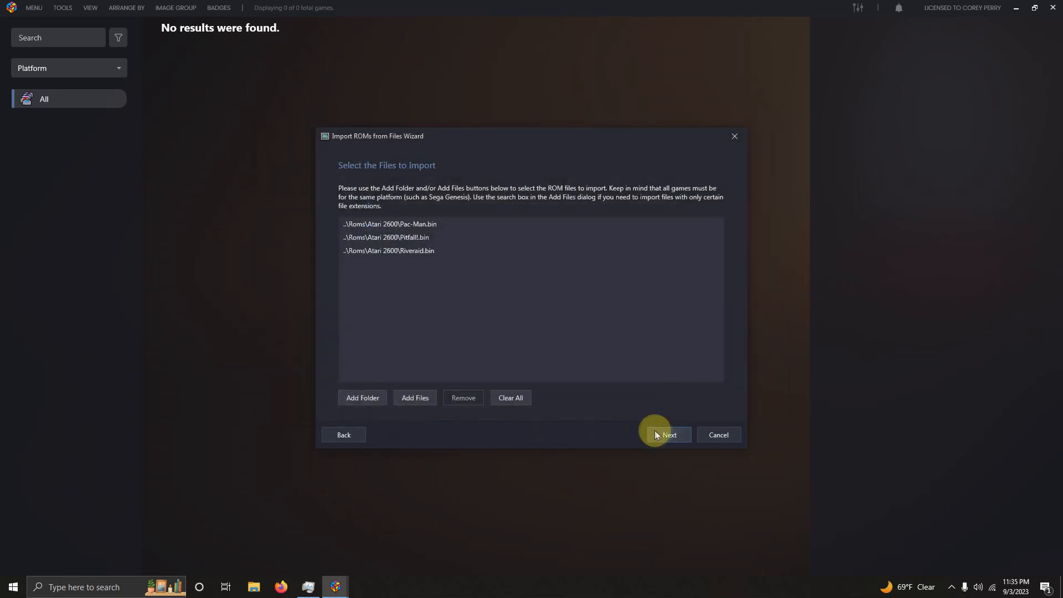
Set the import platform to Atari 2600 with Stella as the manually configured emulator
left_click(669, 435)
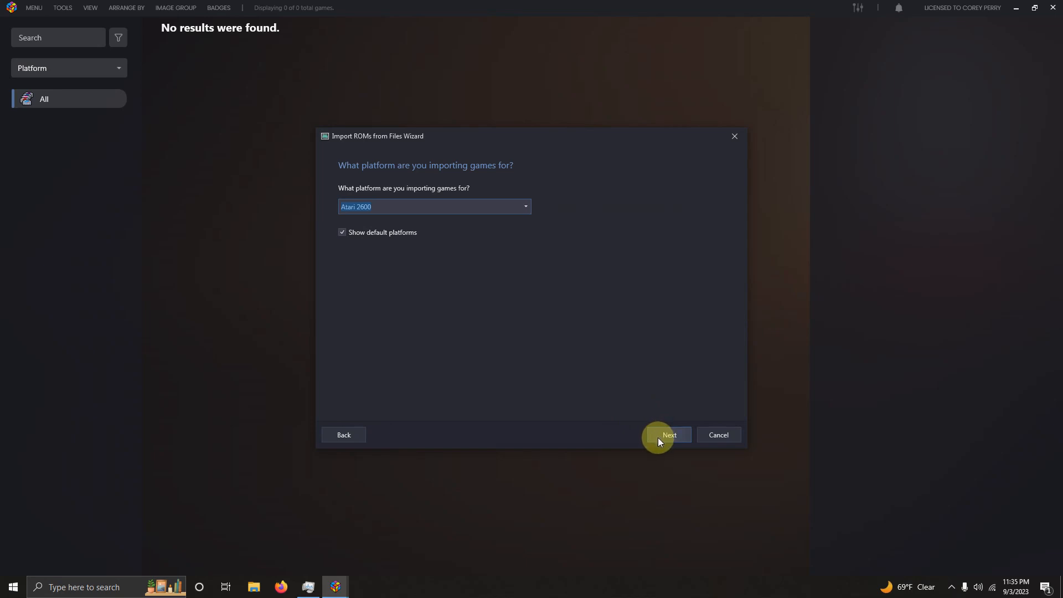
left_click(669, 435)
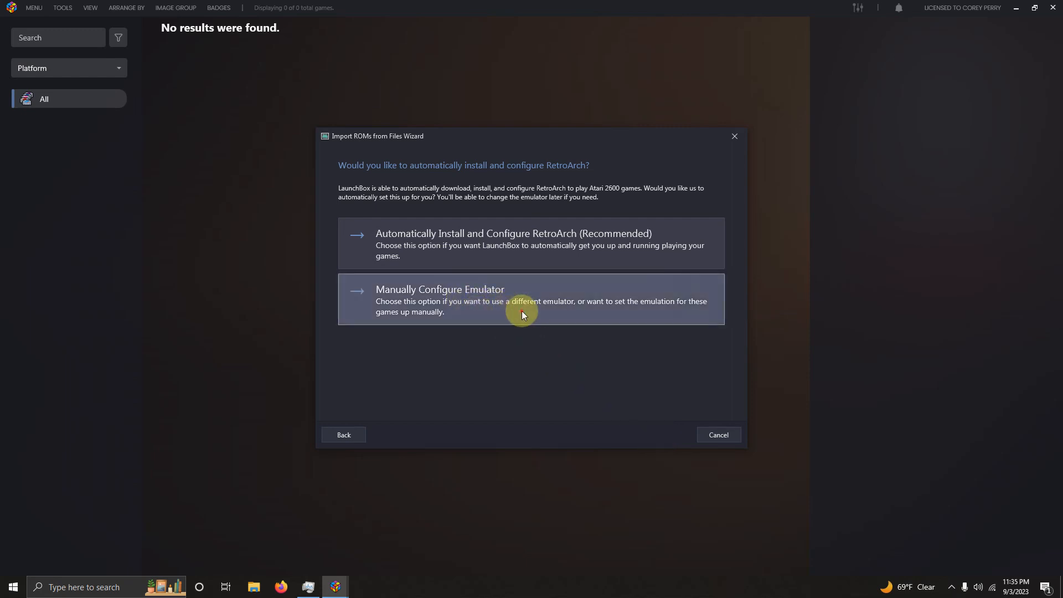
left_click(523, 299)
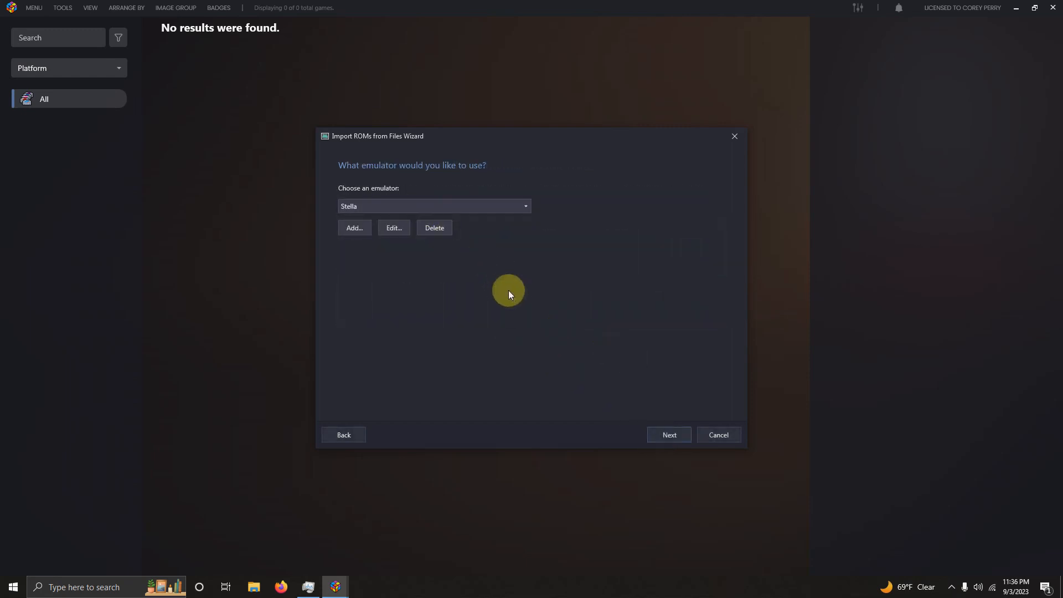
mouse_move(465, 255)
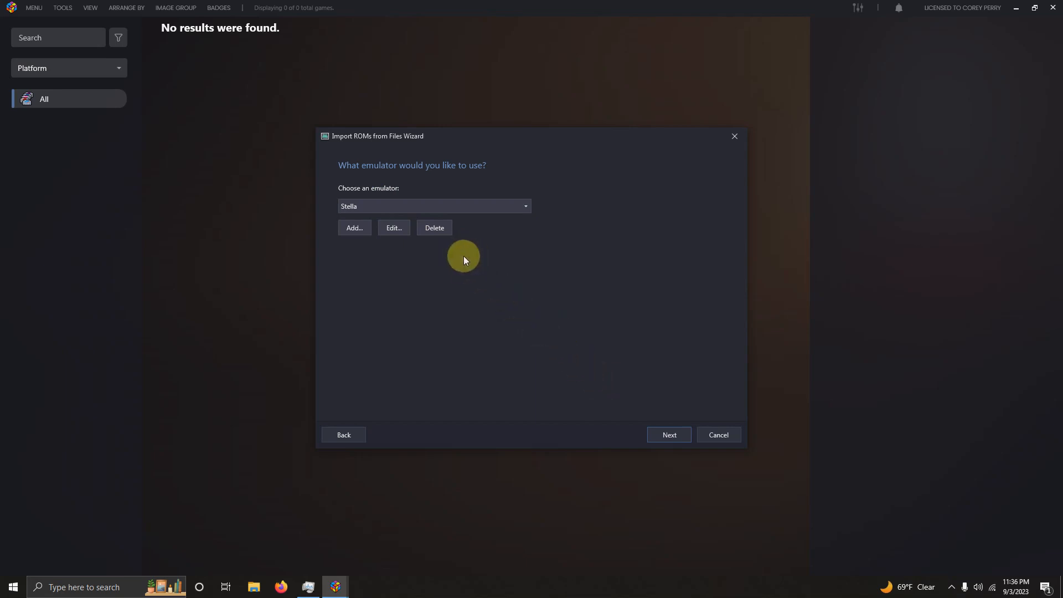
left_click(669, 435)
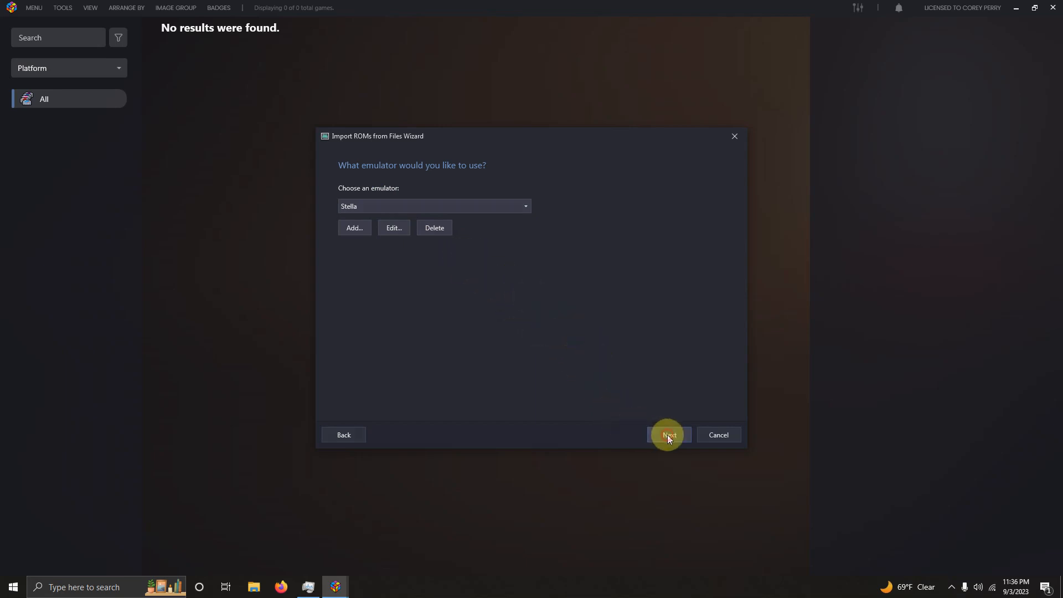
left_click(668, 435)
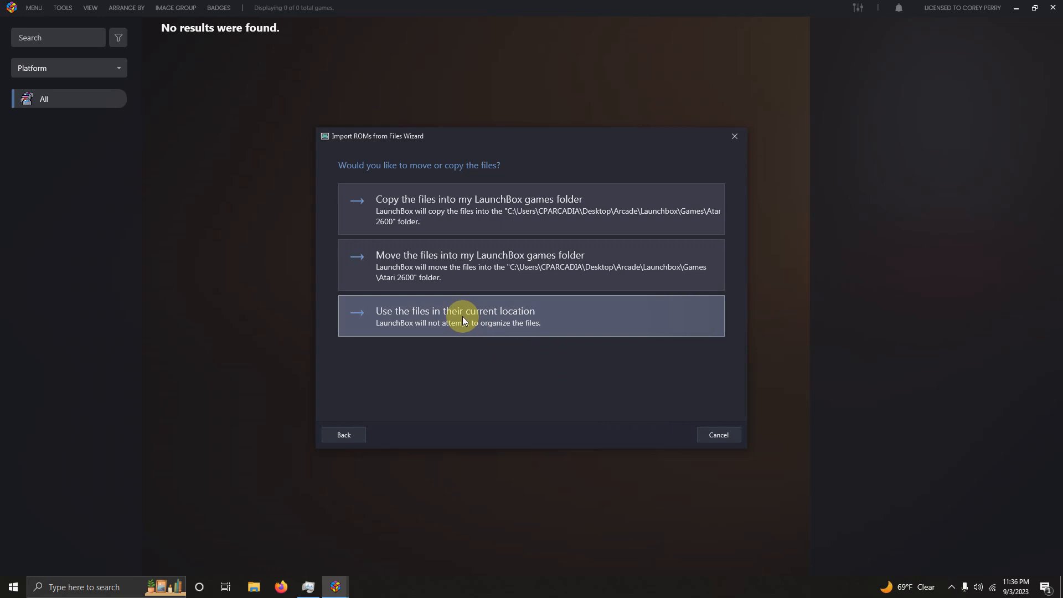
Keep ROM files in place, accept metadata search, and skip the EmuMovies download
left_click(464, 315)
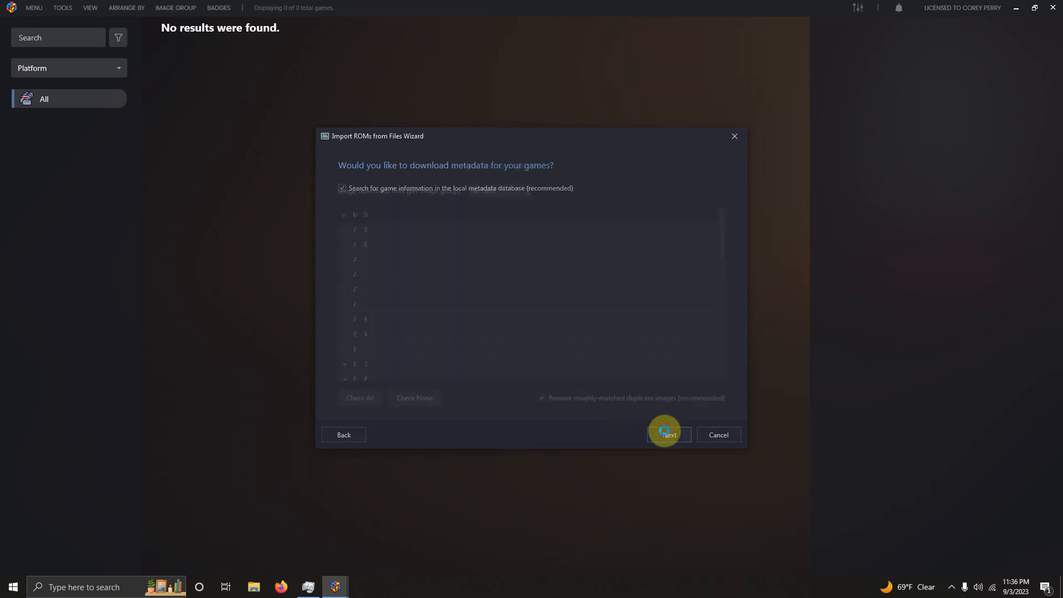
left_click(668, 435)
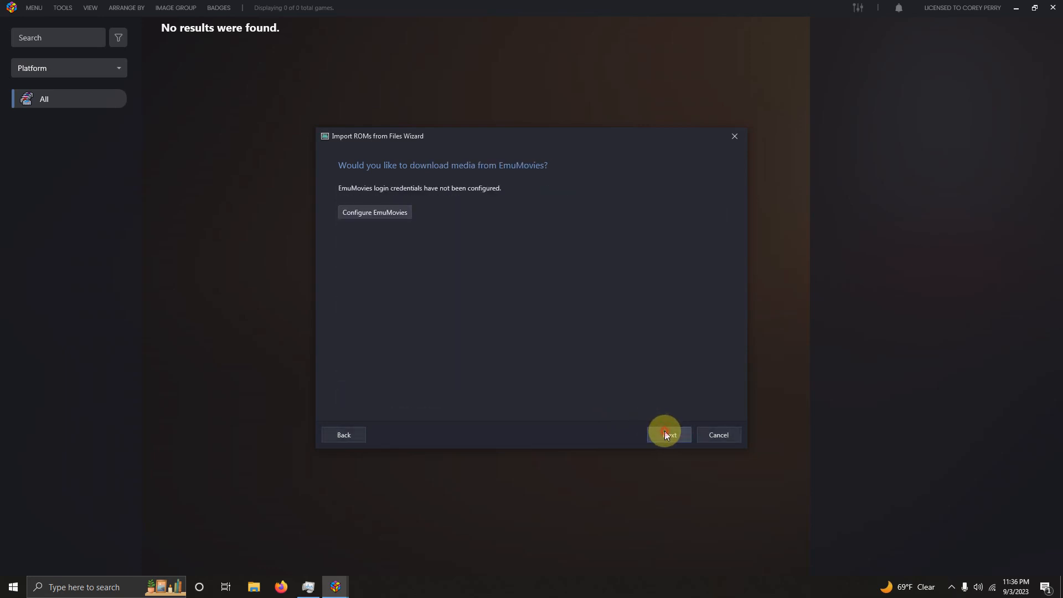
left_click(668, 435)
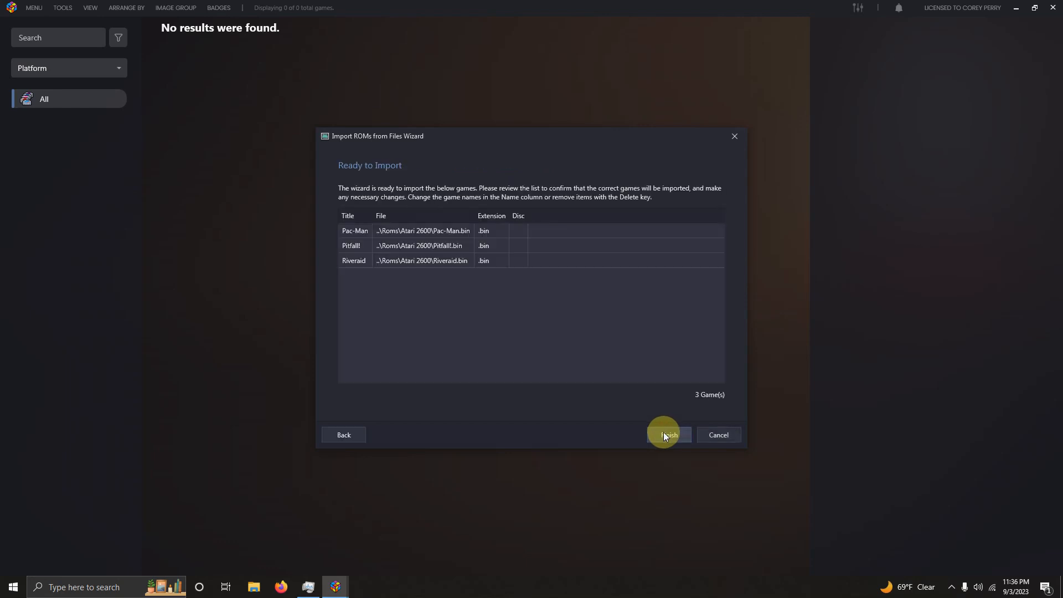
Finish importing Pac-Man, Pitfall! and River Raid, then show River Raid's details
left_click(668, 434)
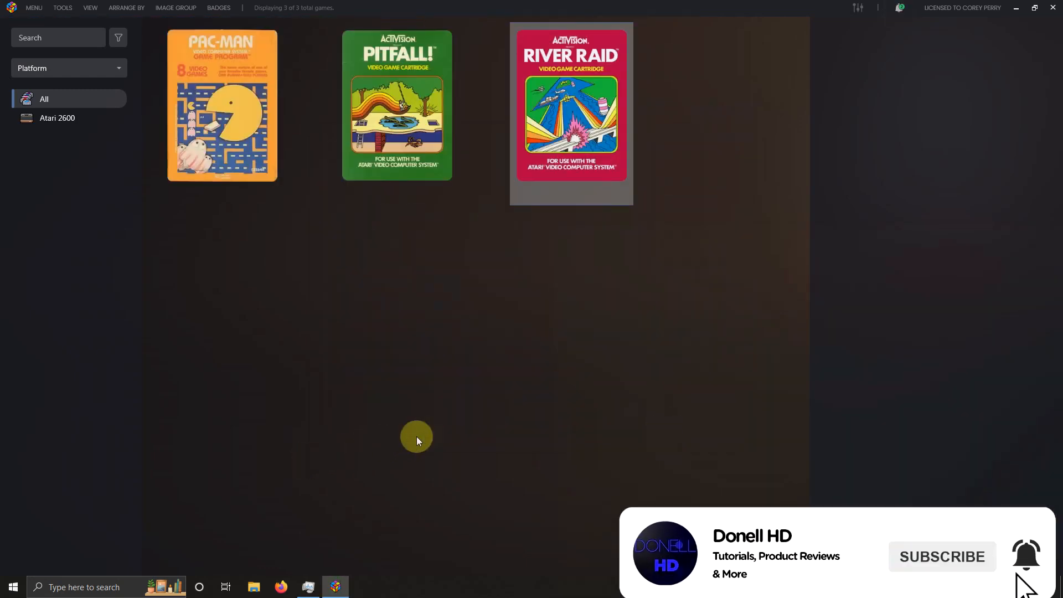
left_click(571, 116)
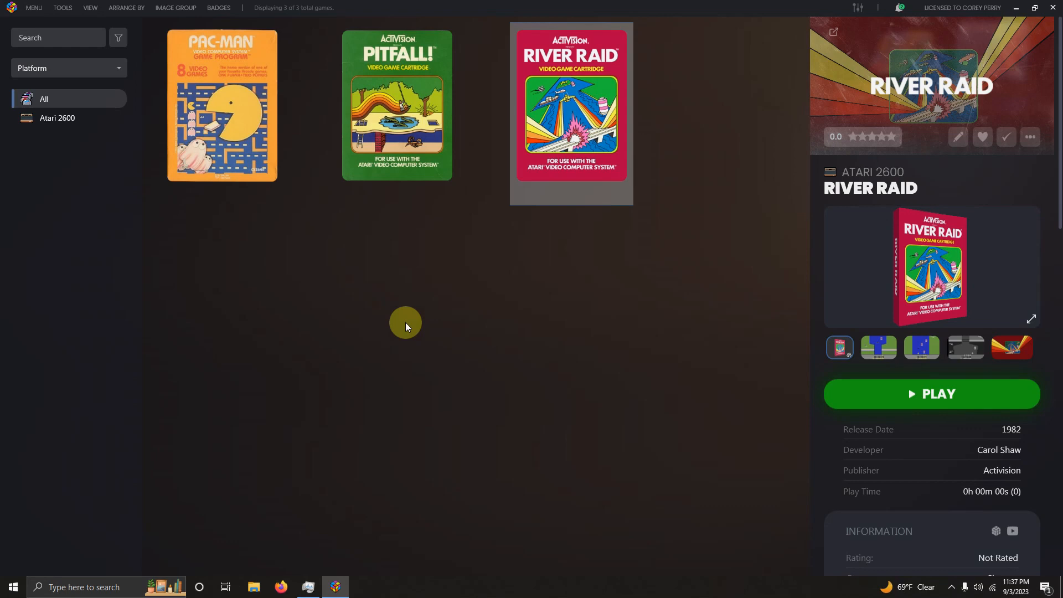